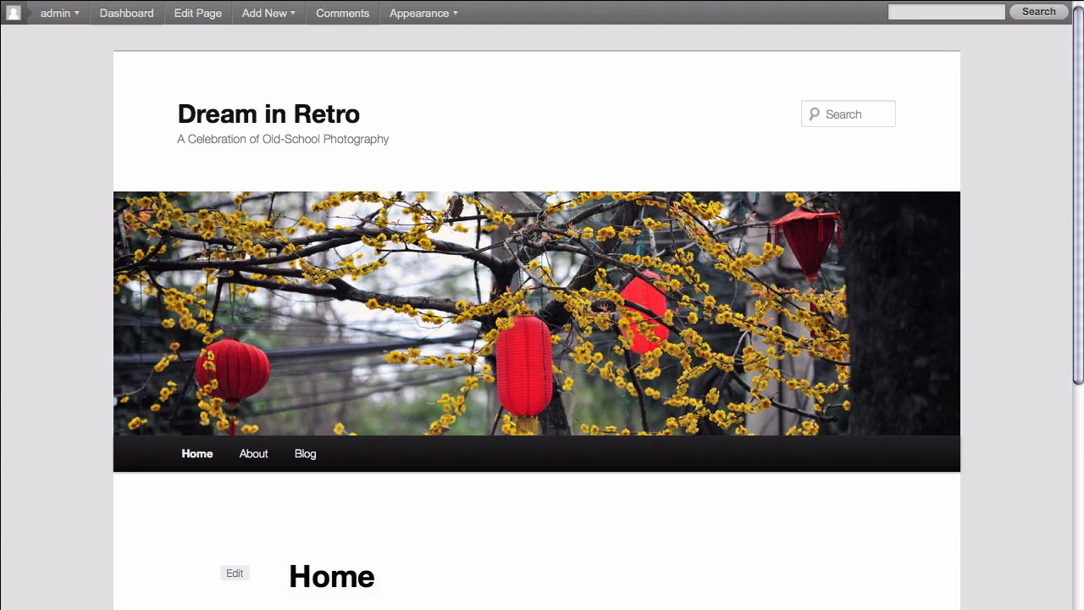
- Go from the site to the Dashboard and into Appearance > Themes, listing Twenty Eleven and Twenty Ten
{"action": "scroll", "scroll_direction": "down", "scroll_amount": 3}
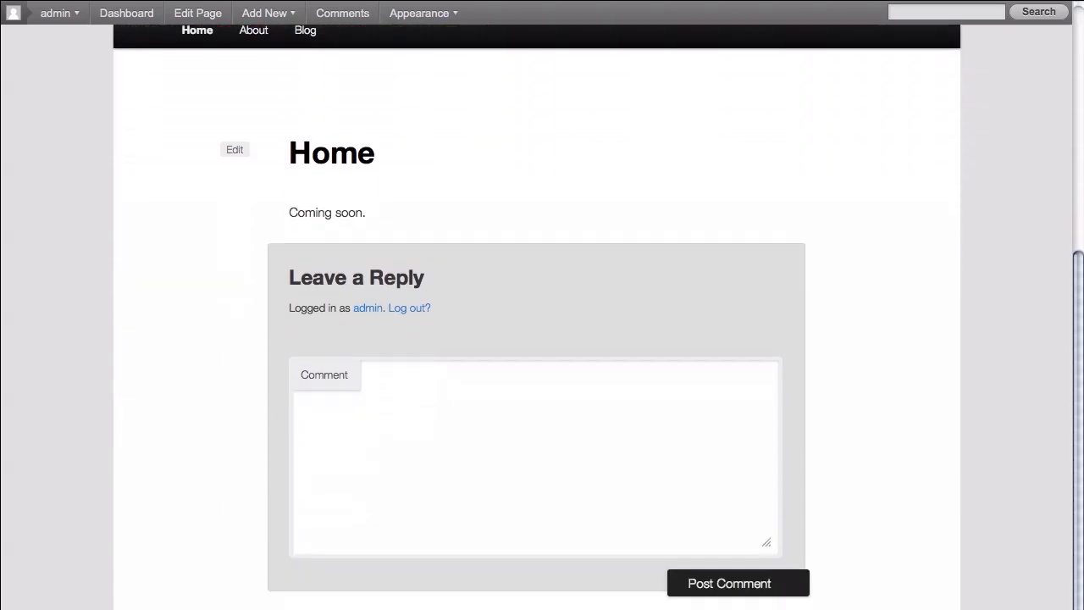
{"action": "scroll", "scroll_direction": "up", "scroll_amount": 3}
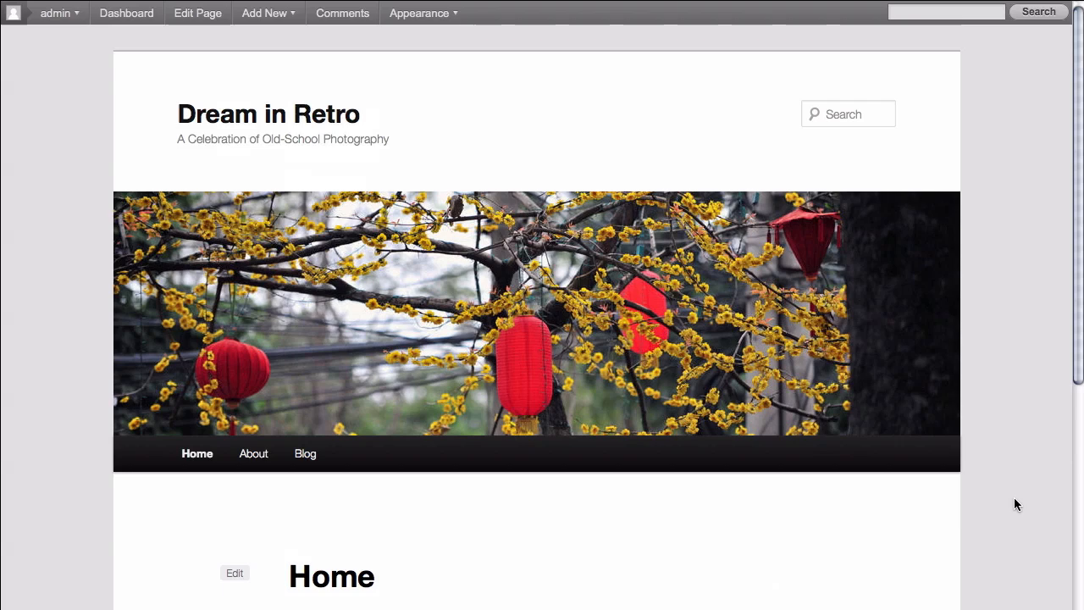
{"action": "mouse_move", "coordinate": [999, 487]}
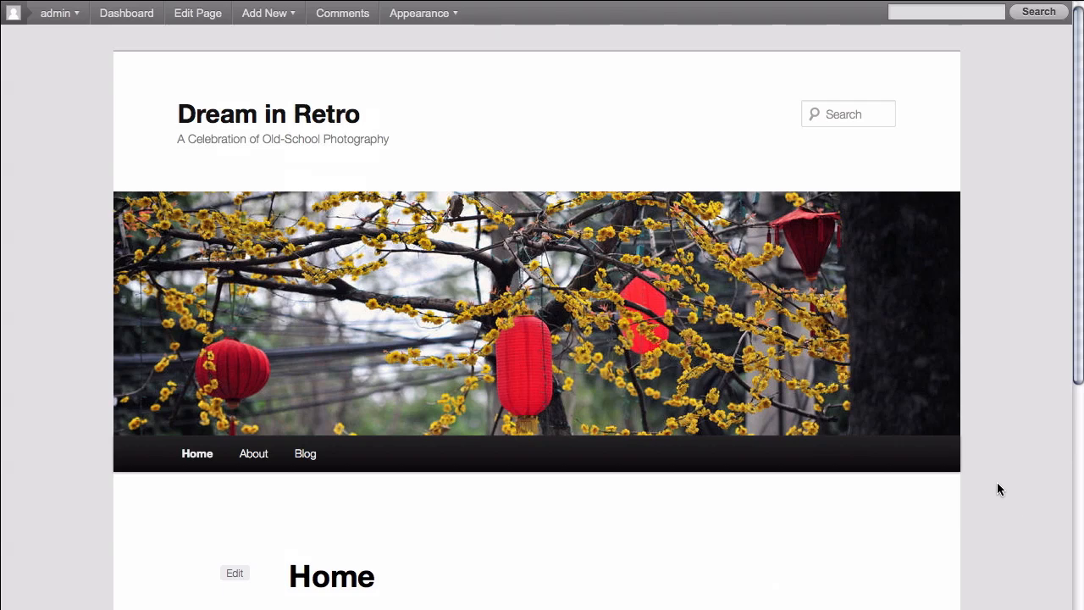
{"action": "mouse_move", "coordinate": [488, 151]}
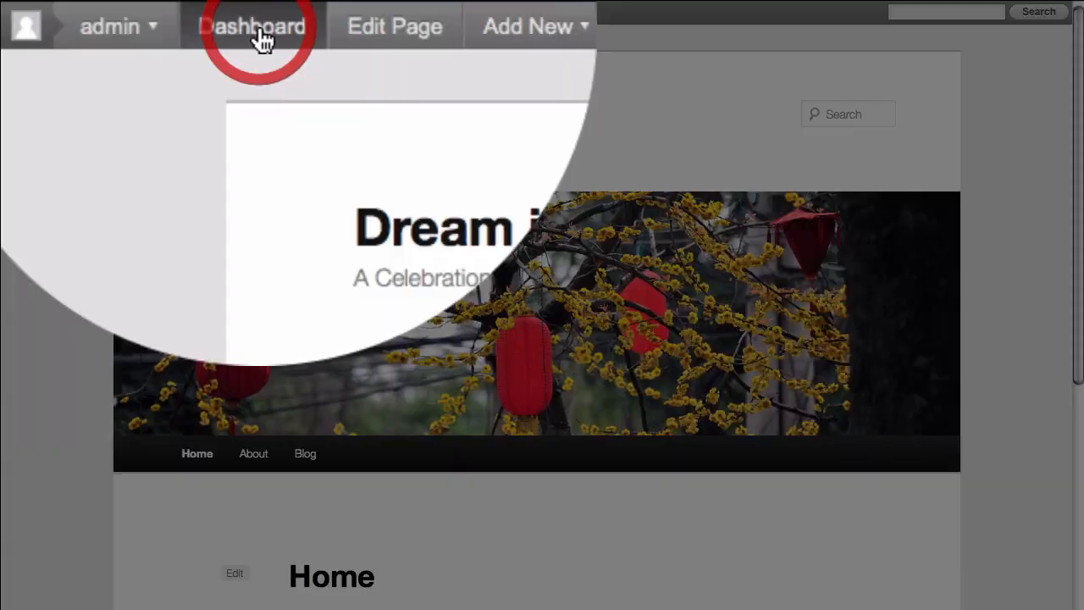
{"action": "left_click", "coordinate": [254, 27]}
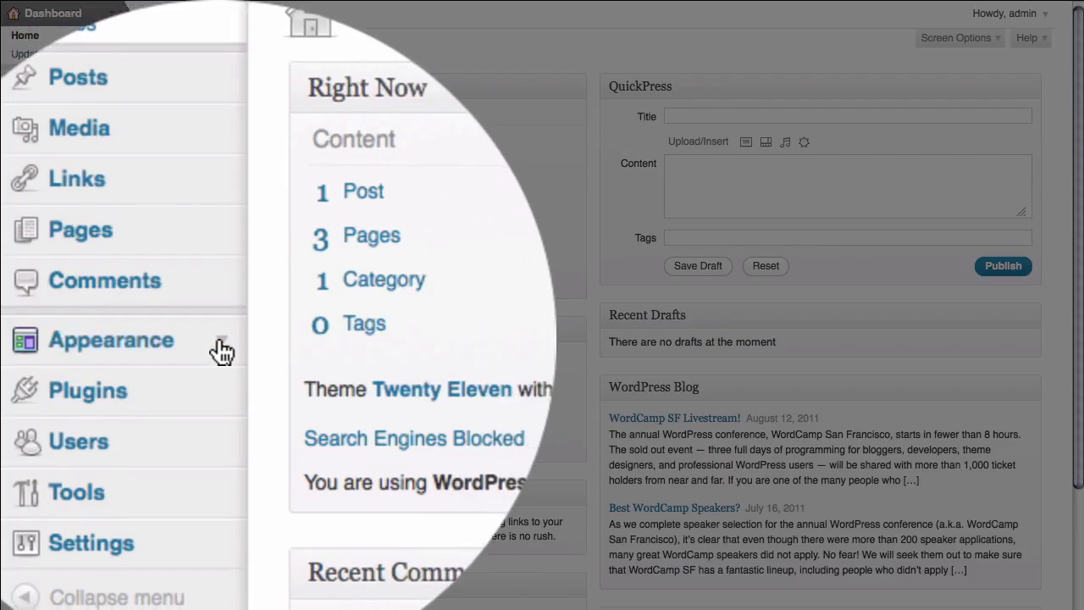
{"action": "left_click", "coordinate": [112, 338]}
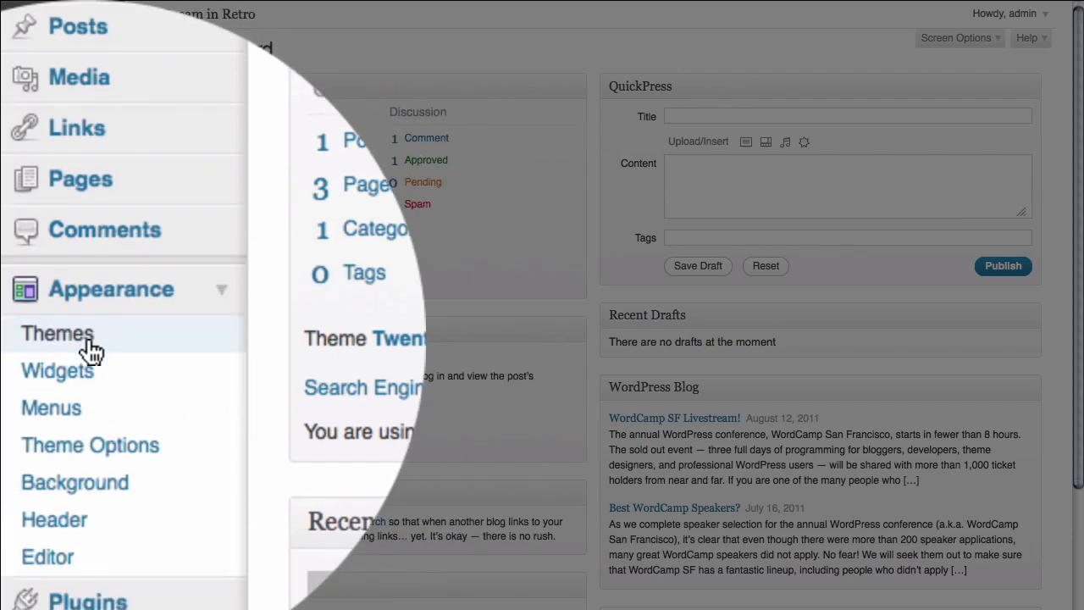
{"action": "left_click", "coordinate": [57, 332]}
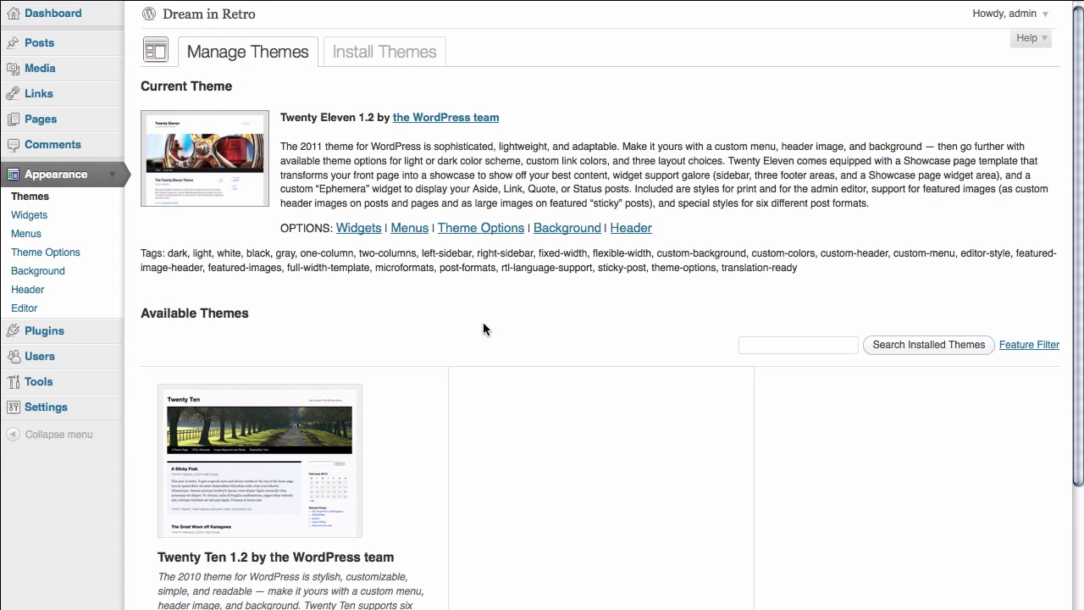
{"action": "mouse_move", "coordinate": [379, 178]}
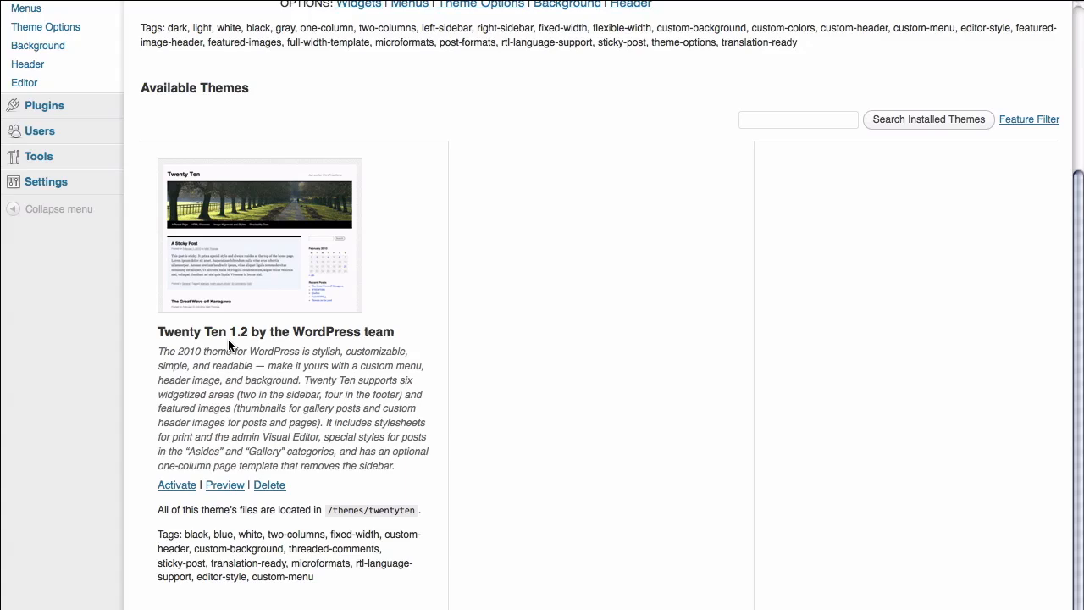
{"action": "scroll", "scroll_direction": "up", "scroll_amount": 3}
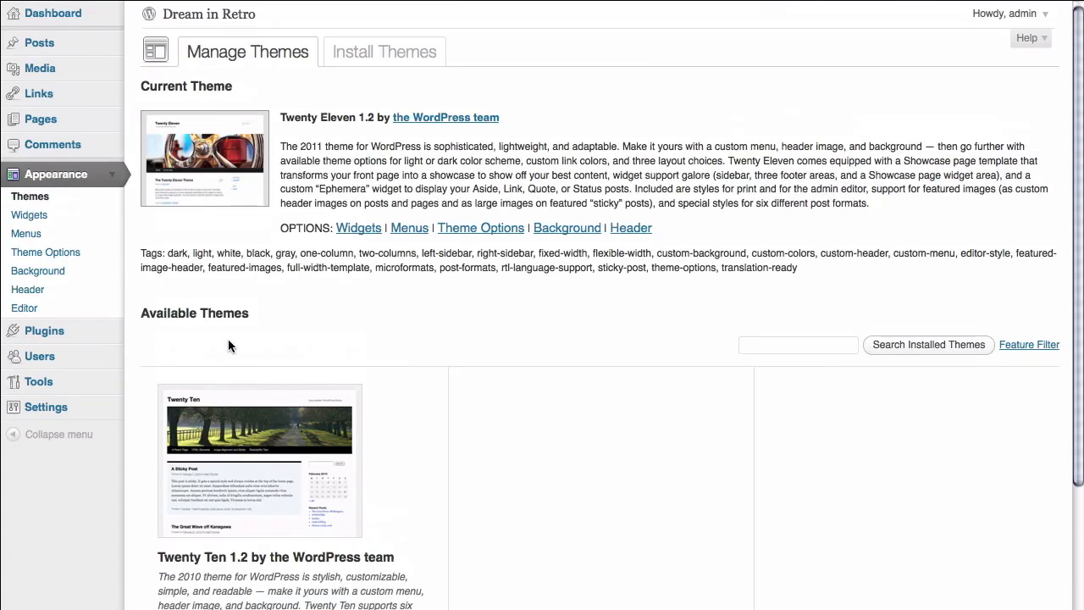
{"action": "mouse_move", "coordinate": [310, 346]}
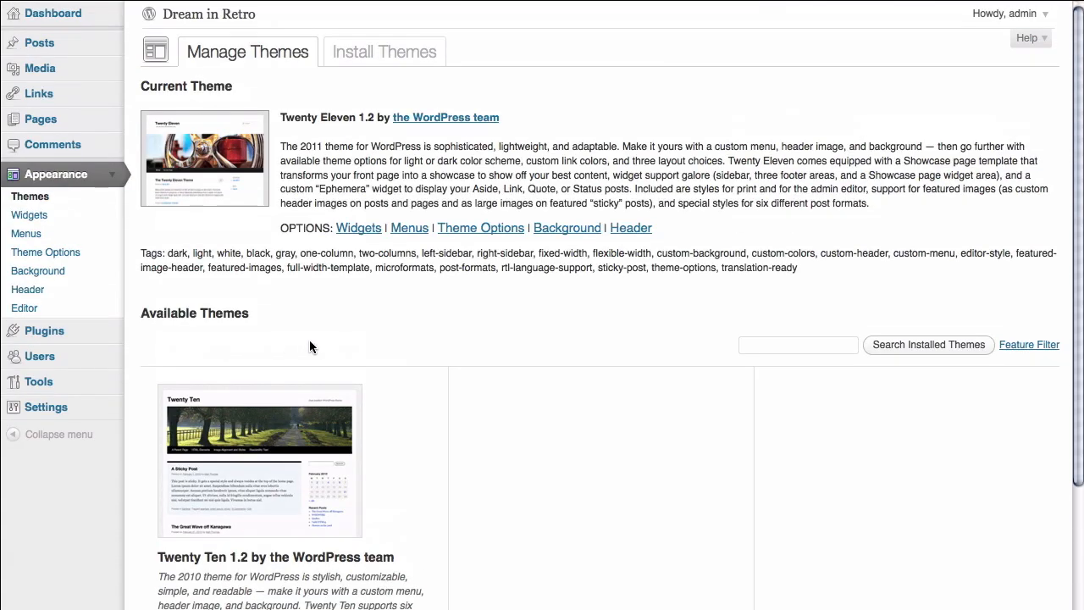
{"action": "mouse_move", "coordinate": [337, 291]}
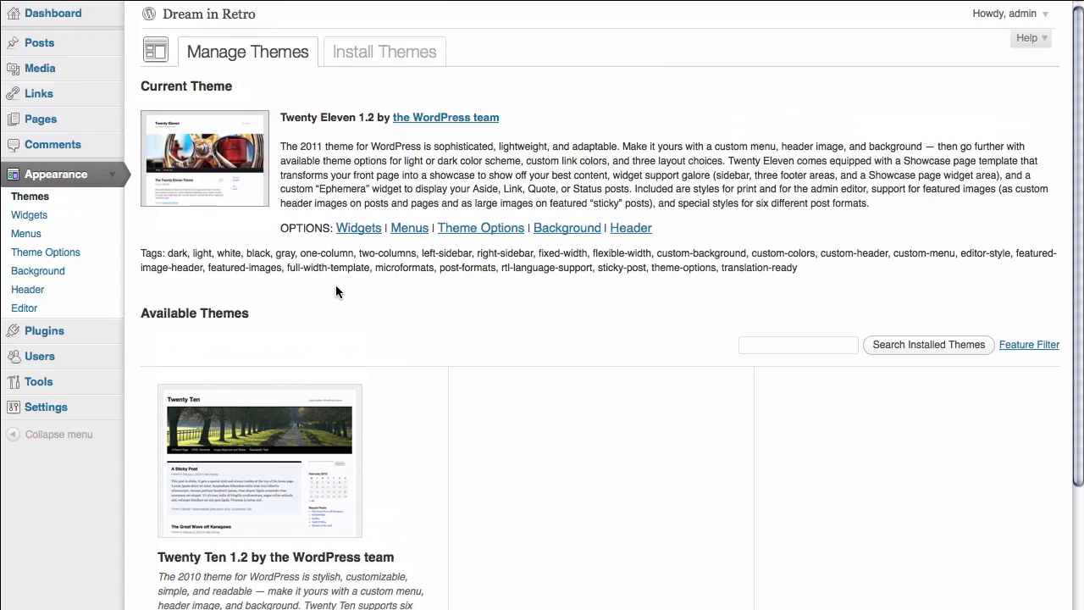
{"action": "mouse_move", "coordinate": [390, 72]}
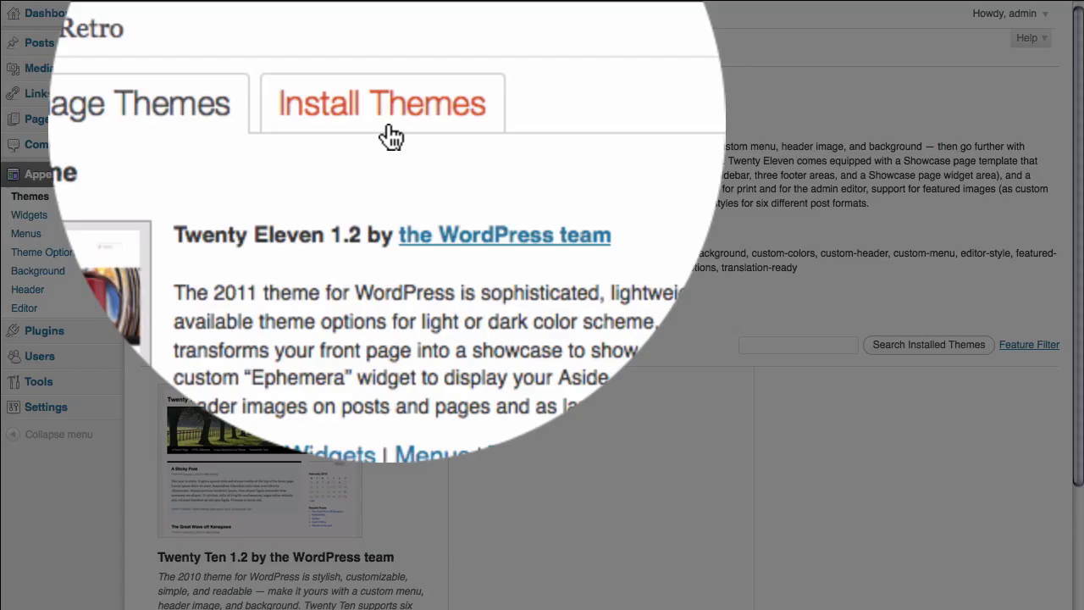
- Switch to Install Themes, enter 'fun' in the search box and review the Feature Filter checkboxes
{"action": "left_click", "coordinate": [383, 103]}
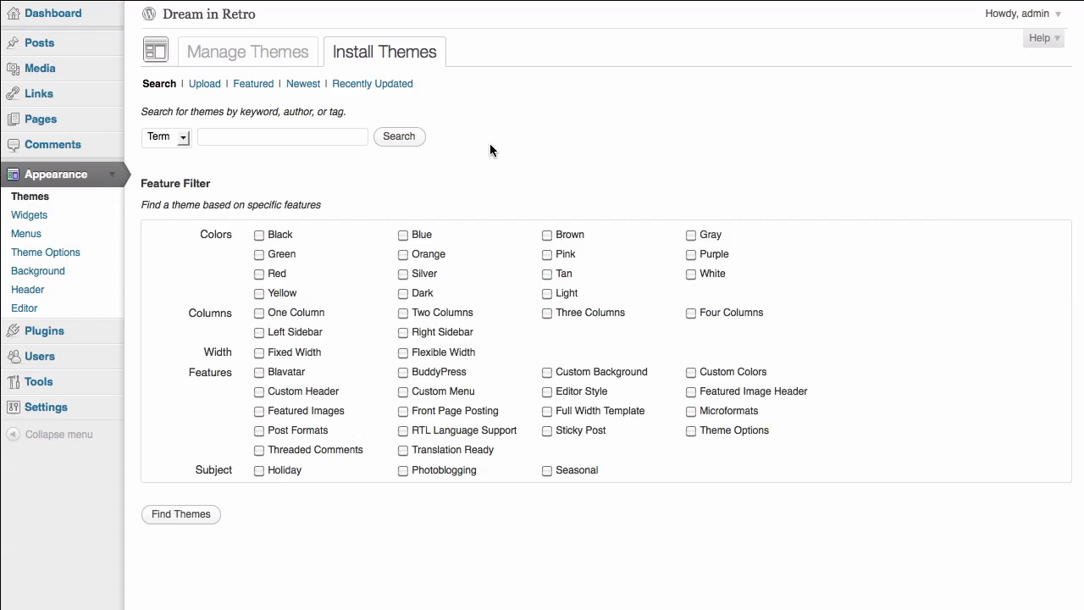
{"action": "mouse_move", "coordinate": [414, 160]}
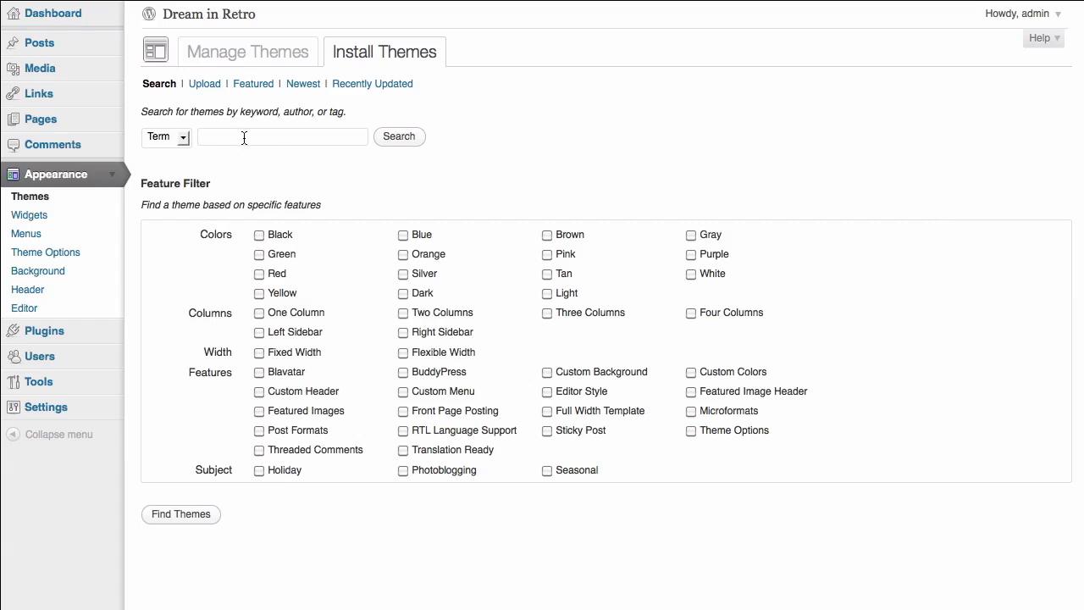
{"action": "left_click", "coordinate": [181, 135]}
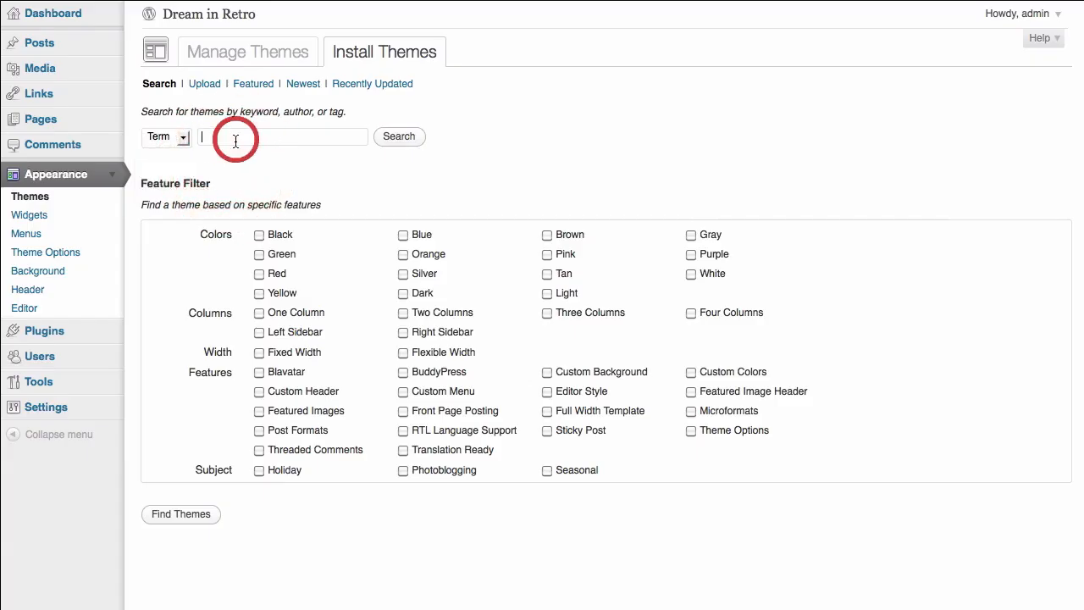
{"action": "type", "text": "fun"}
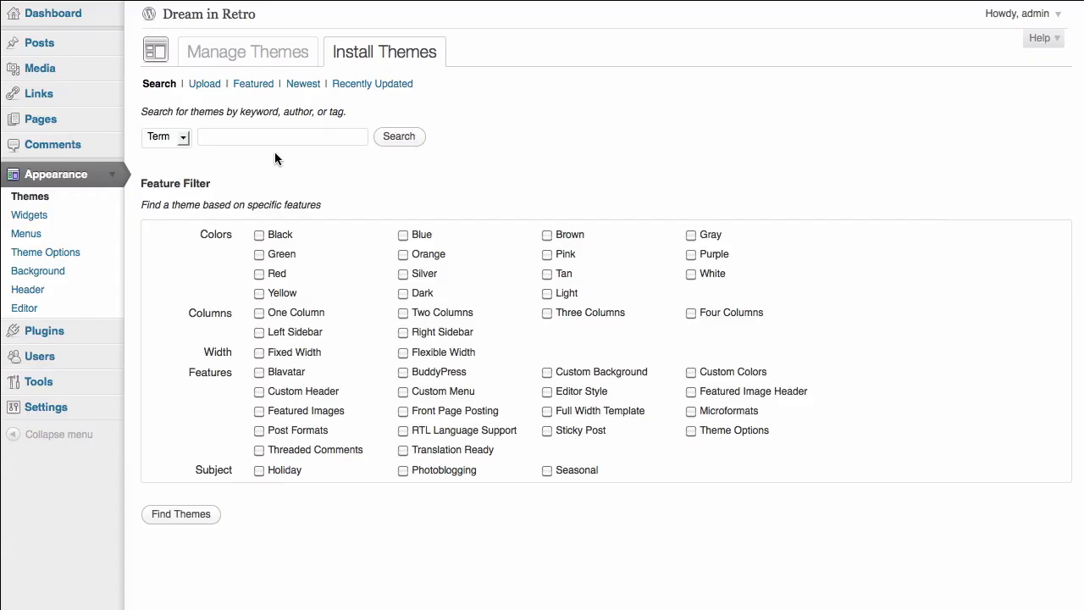
{"action": "mouse_move", "coordinate": [172, 199]}
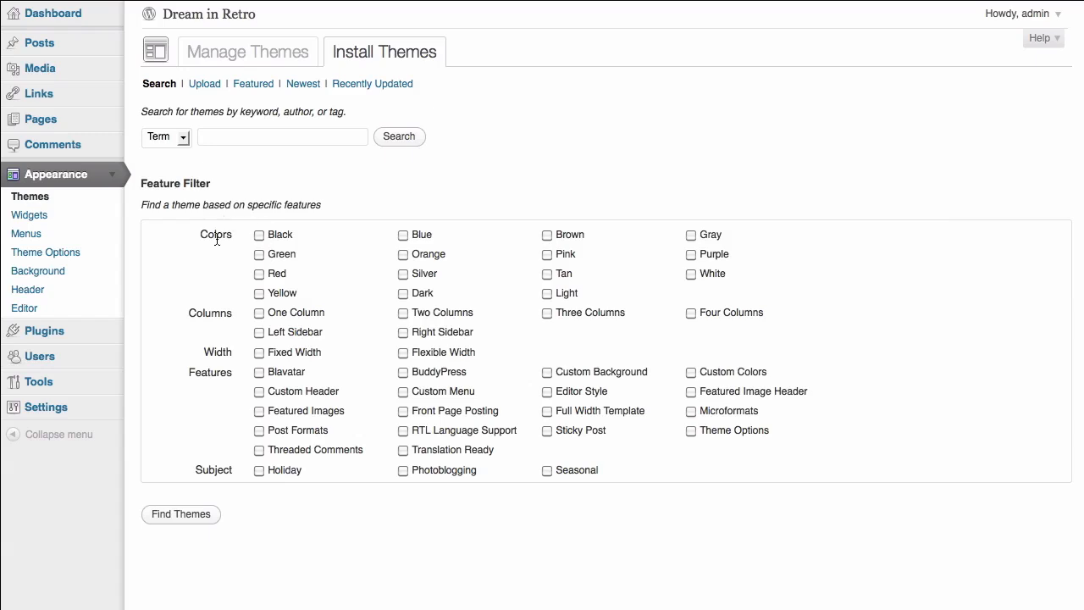
{"action": "mouse_move", "coordinate": [213, 252]}
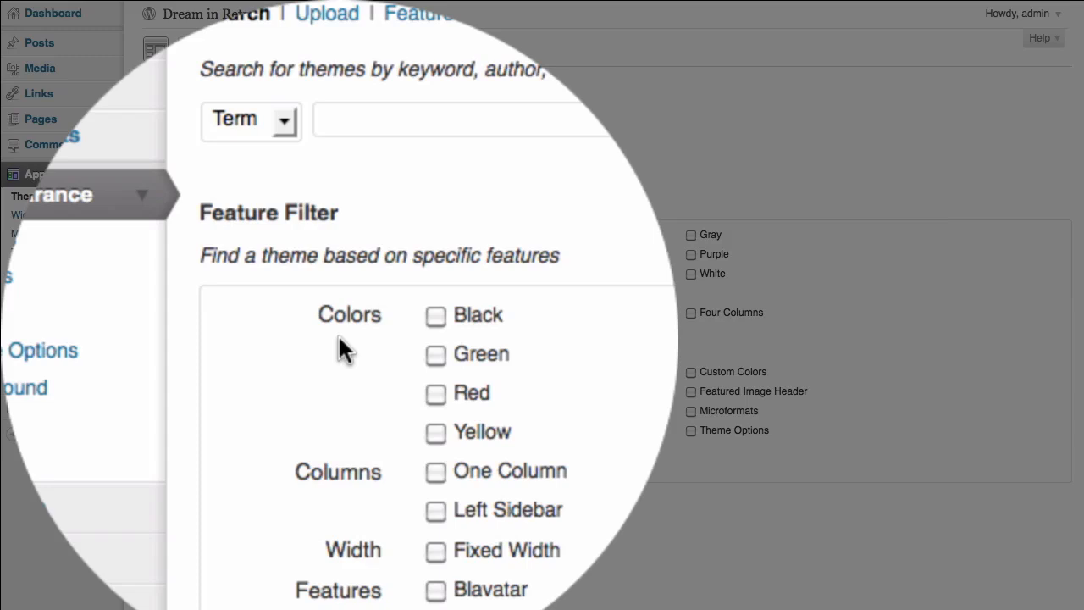
{"action": "scroll", "scroll_direction": "down", "scroll_amount": 3}
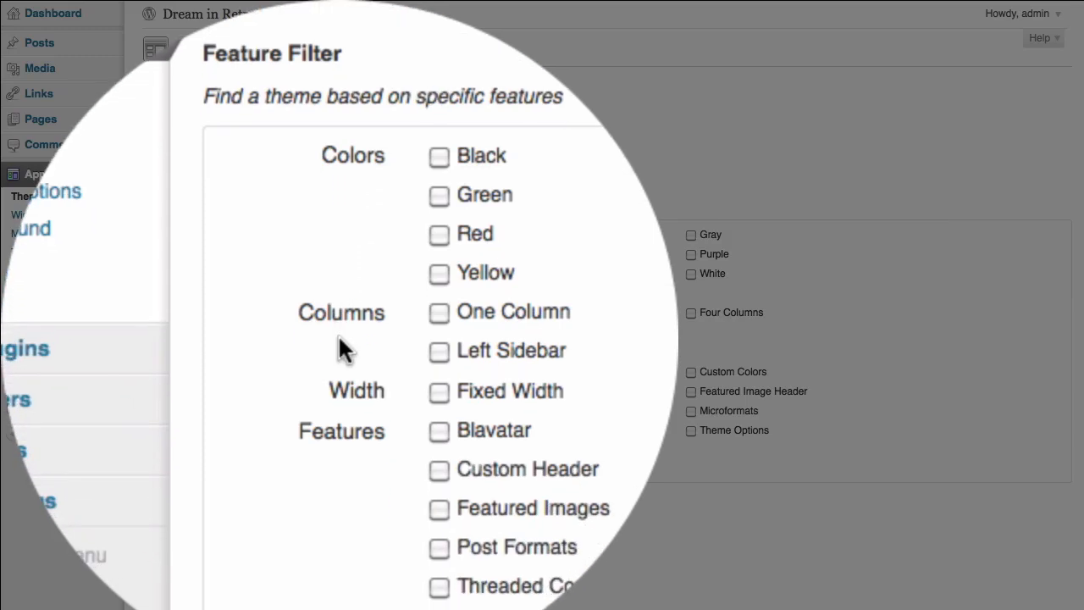
{"action": "scroll", "scroll_direction": "down", "scroll_amount": 3}
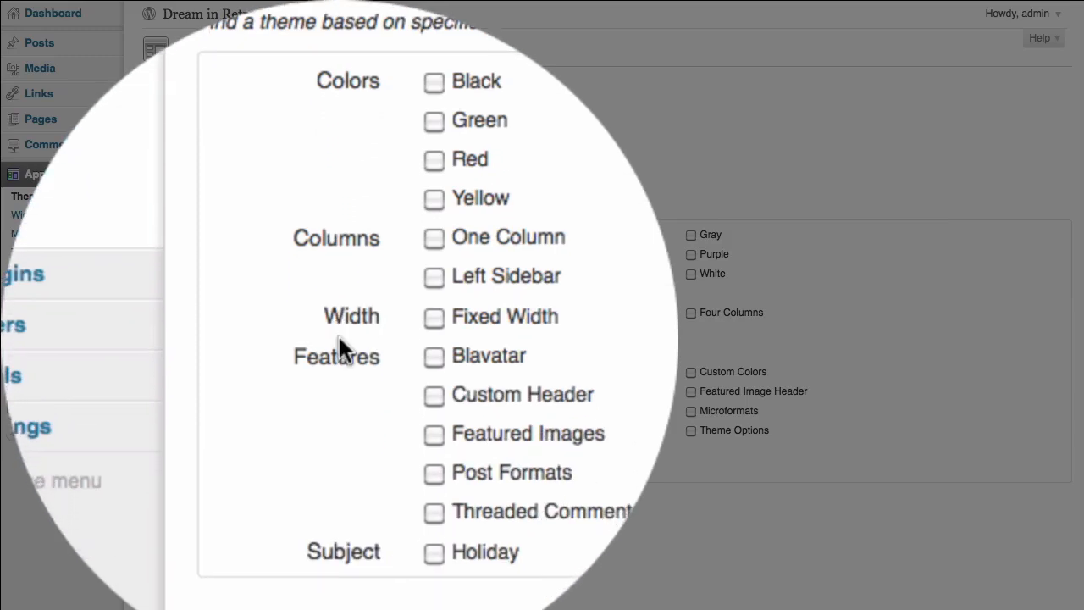
{"action": "scroll", "scroll_direction": "down", "scroll_amount": 3}
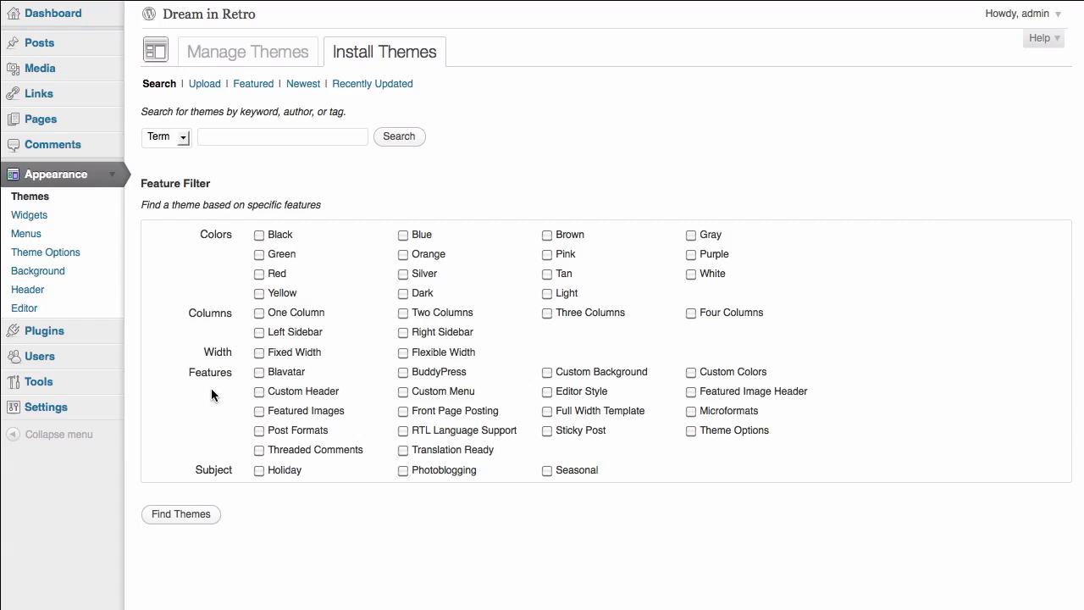
{"action": "mouse_move", "coordinate": [218, 386]}
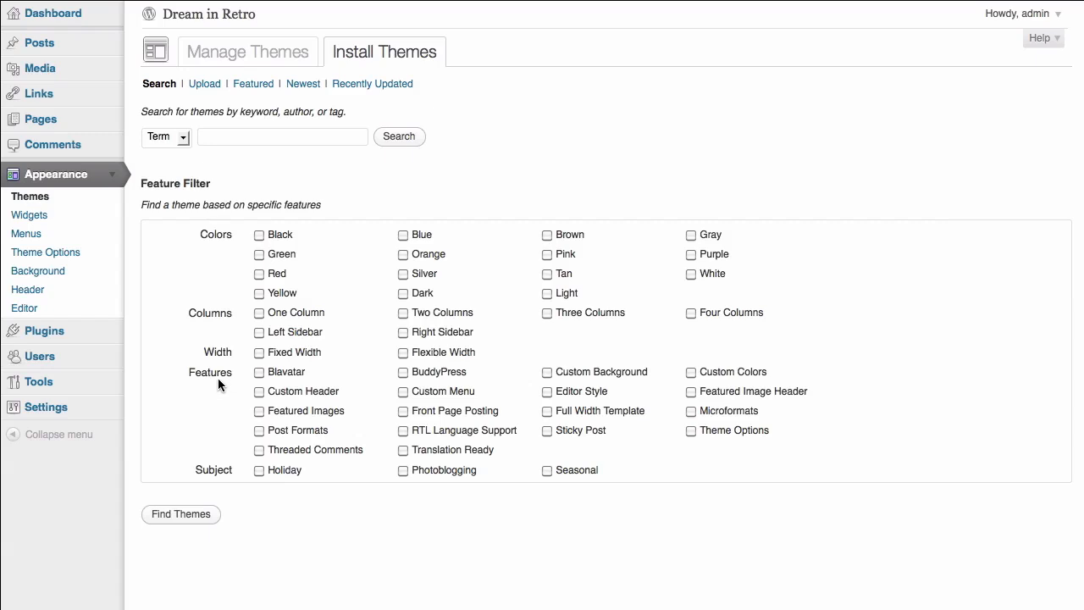
{"action": "mouse_move", "coordinate": [235, 393]}
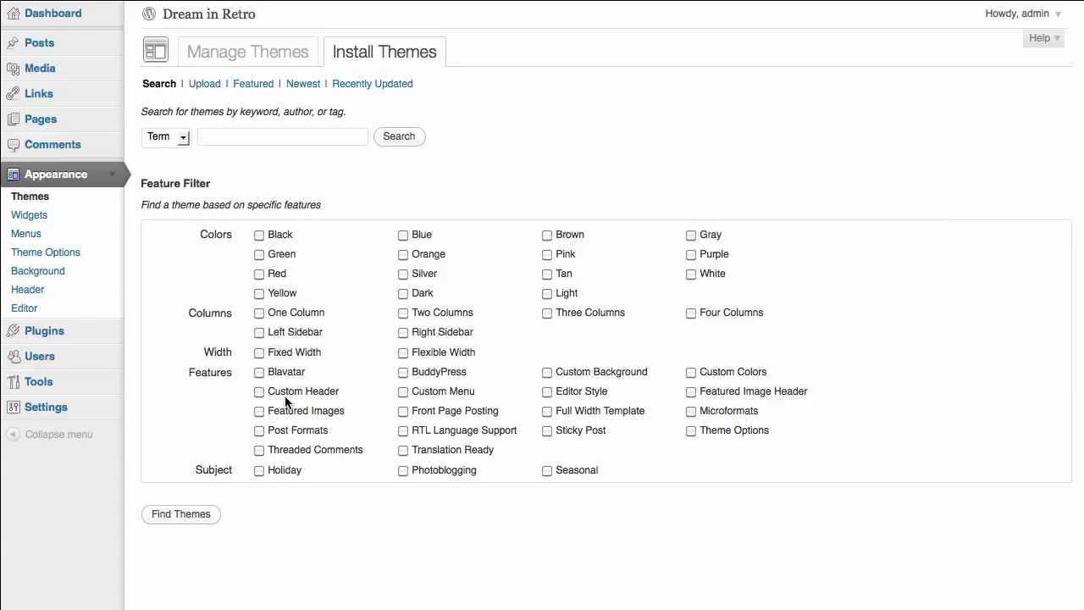
{"action": "mouse_move", "coordinate": [265, 400]}
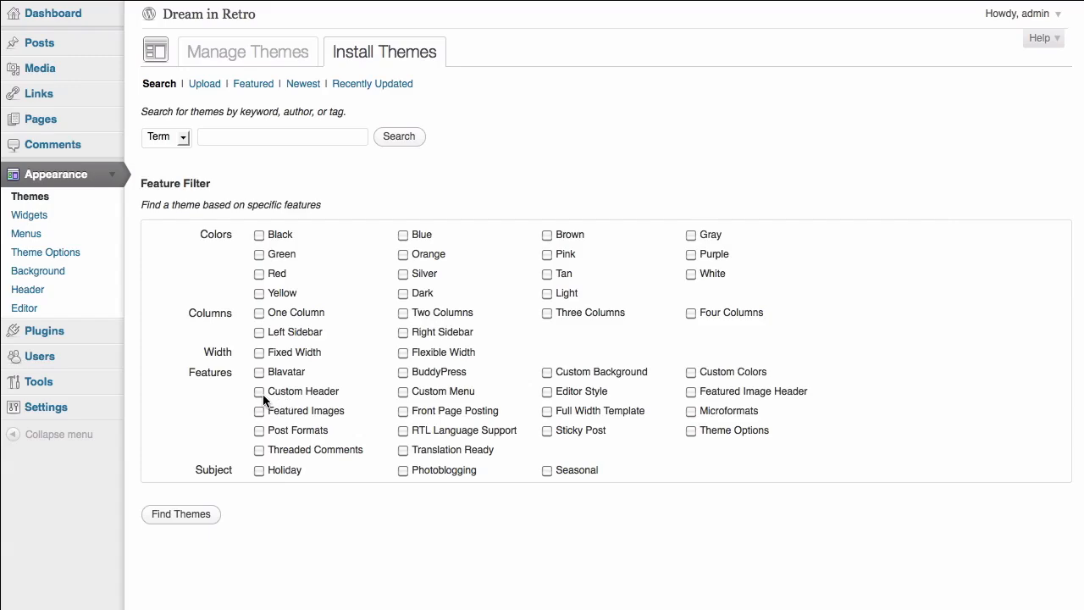
- Filter the theme directory by Custom Header and Custom Colors, returning 77 themes
{"action": "left_click", "coordinate": [259, 392]}
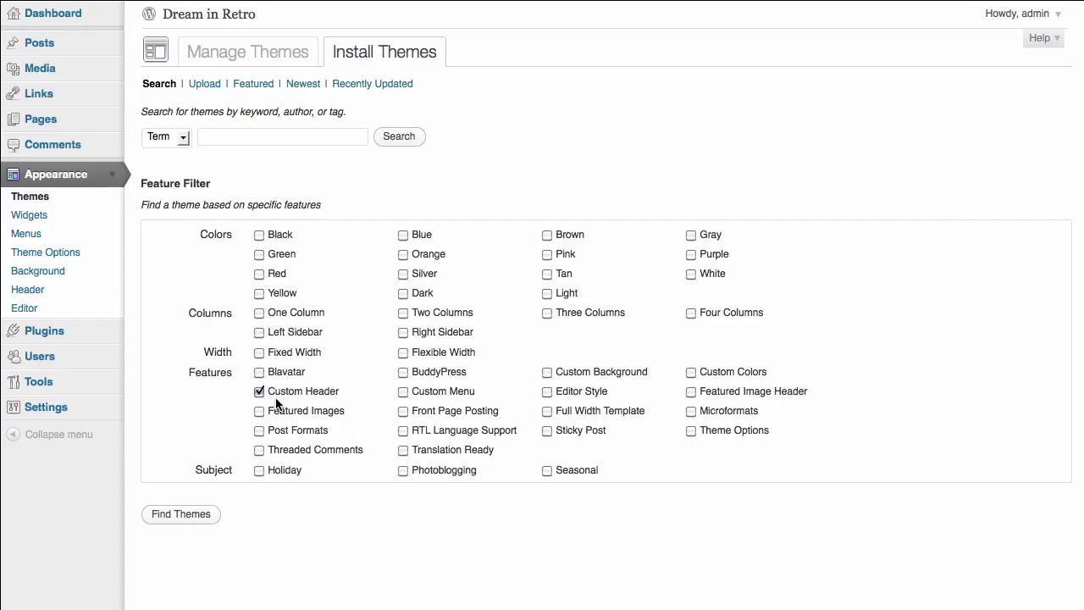
{"action": "mouse_move", "coordinate": [593, 388]}
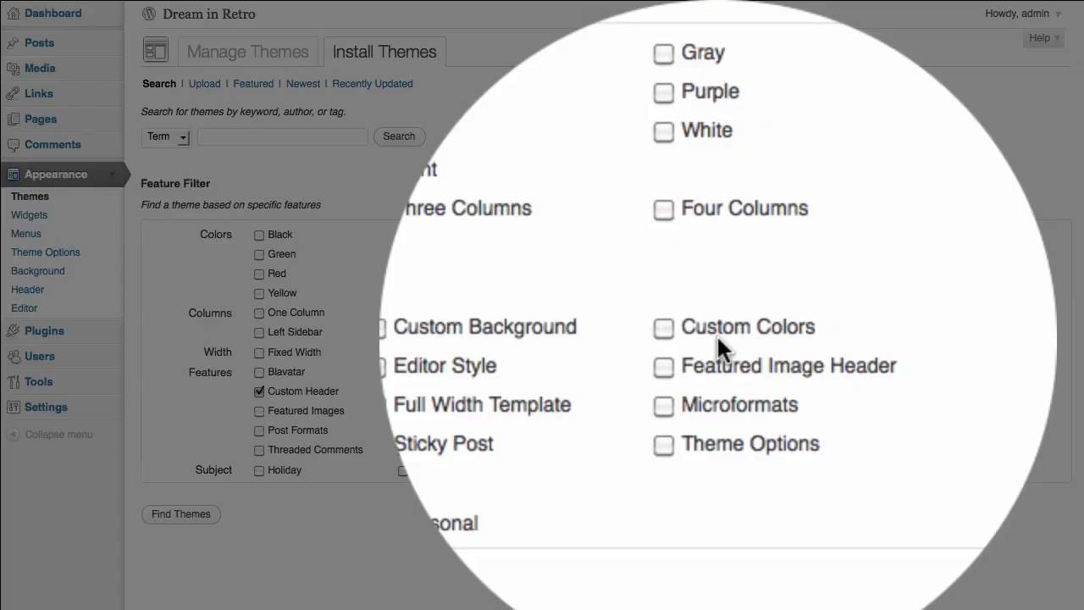
{"action": "left_click", "coordinate": [687, 332]}
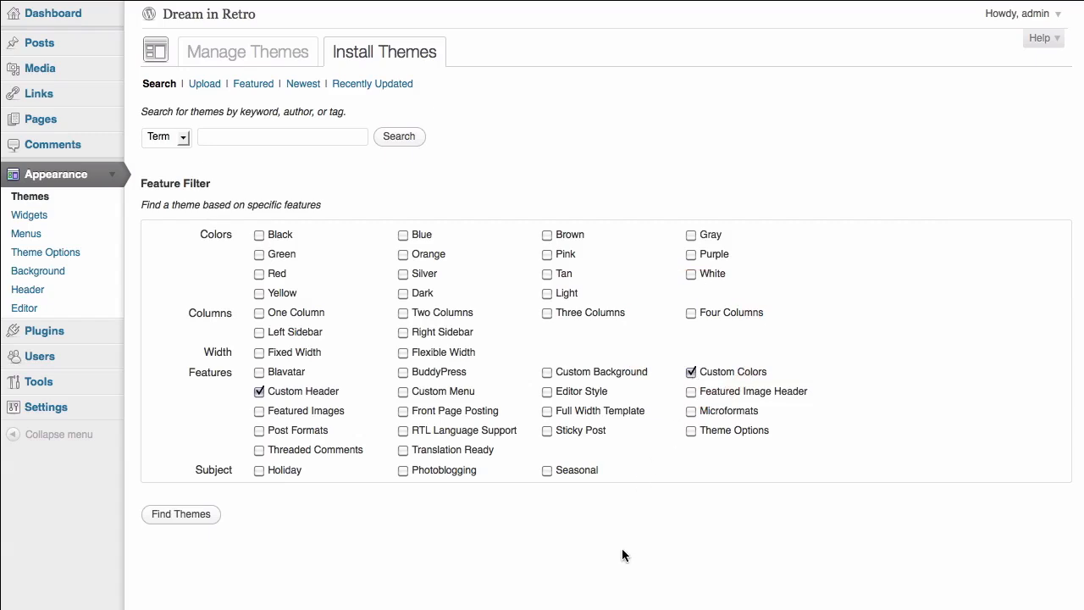
{"action": "mouse_move", "coordinate": [557, 549]}
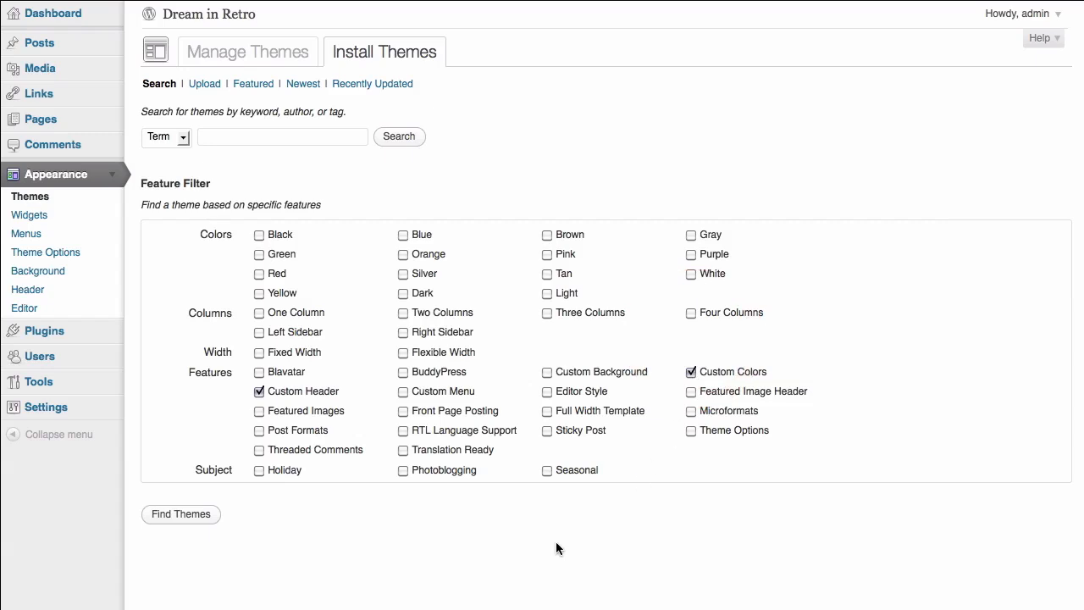
{"action": "mouse_move", "coordinate": [217, 560]}
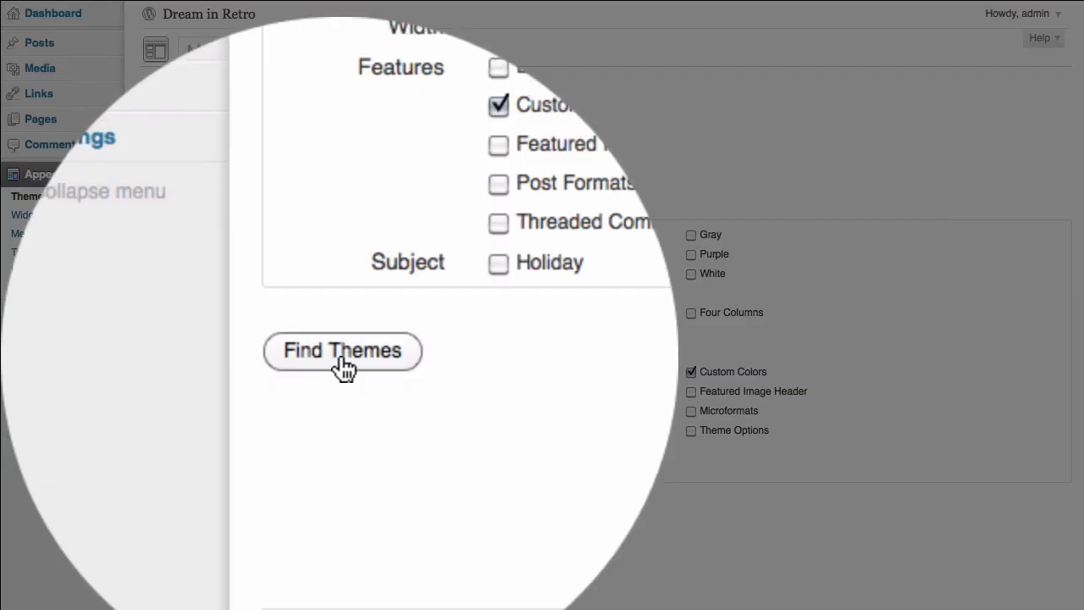
{"action": "left_click", "coordinate": [342, 351]}
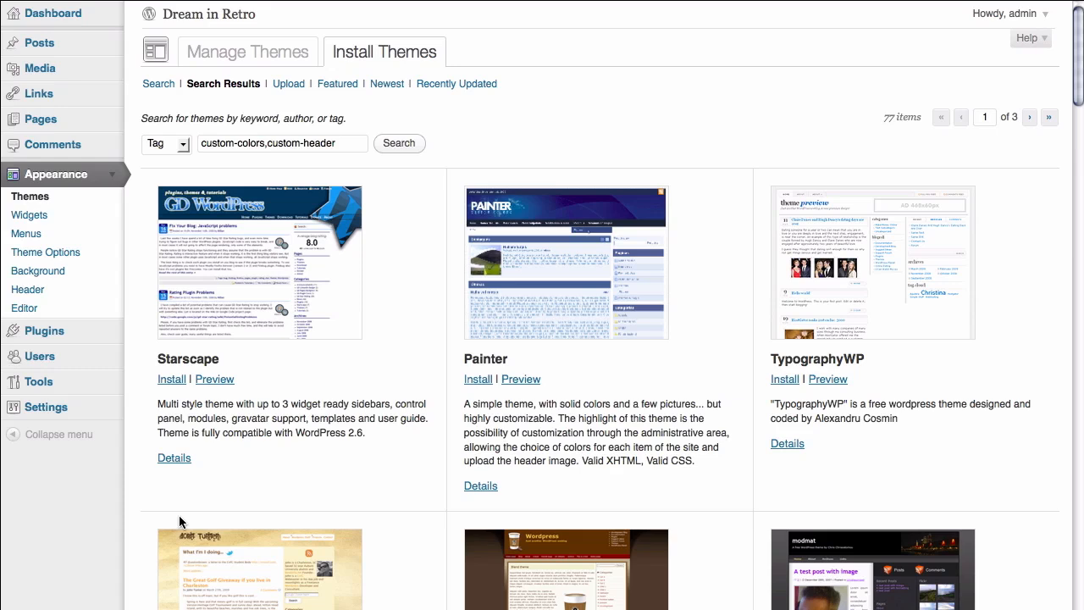
{"action": "mouse_move", "coordinate": [562, 122]}
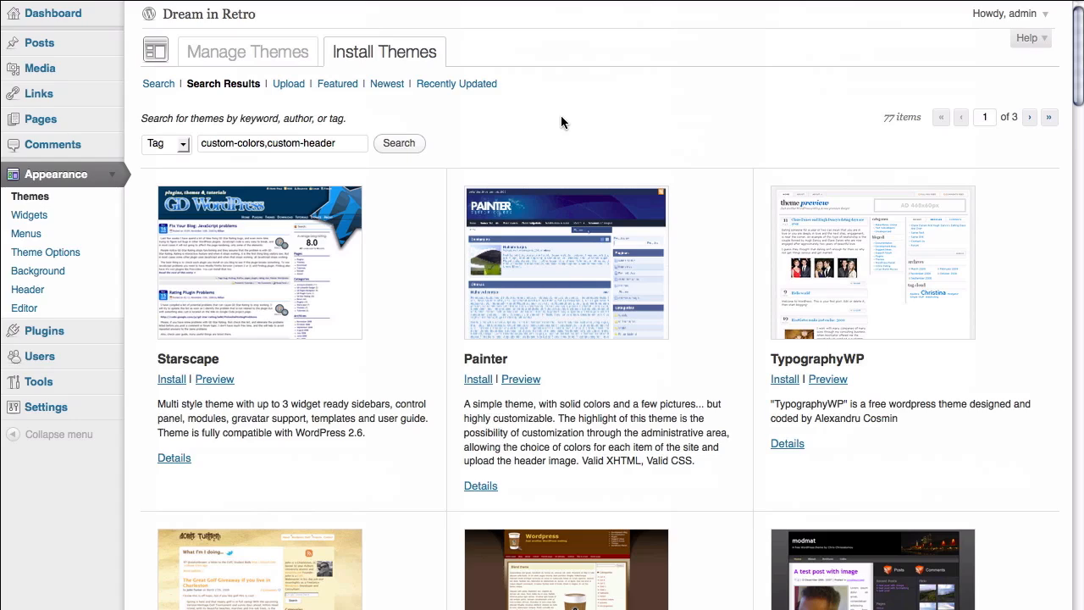
{"action": "scroll", "scroll_direction": "down", "scroll_amount": 3}
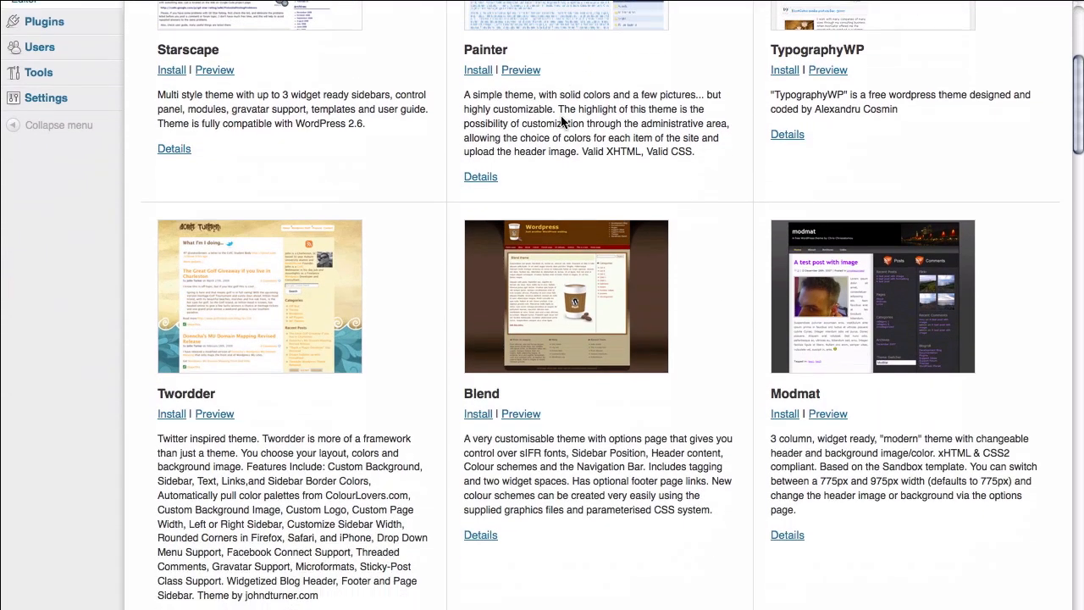
{"action": "scroll", "scroll_direction": "down", "scroll_amount": 3}
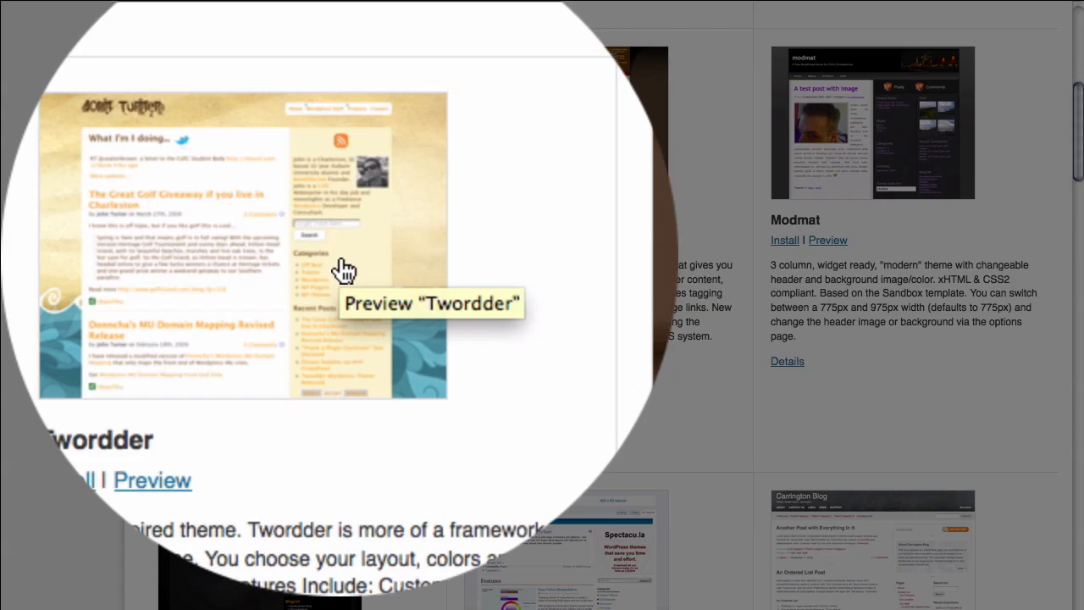
{"action": "scroll", "scroll_direction": "down", "scroll_amount": 3}
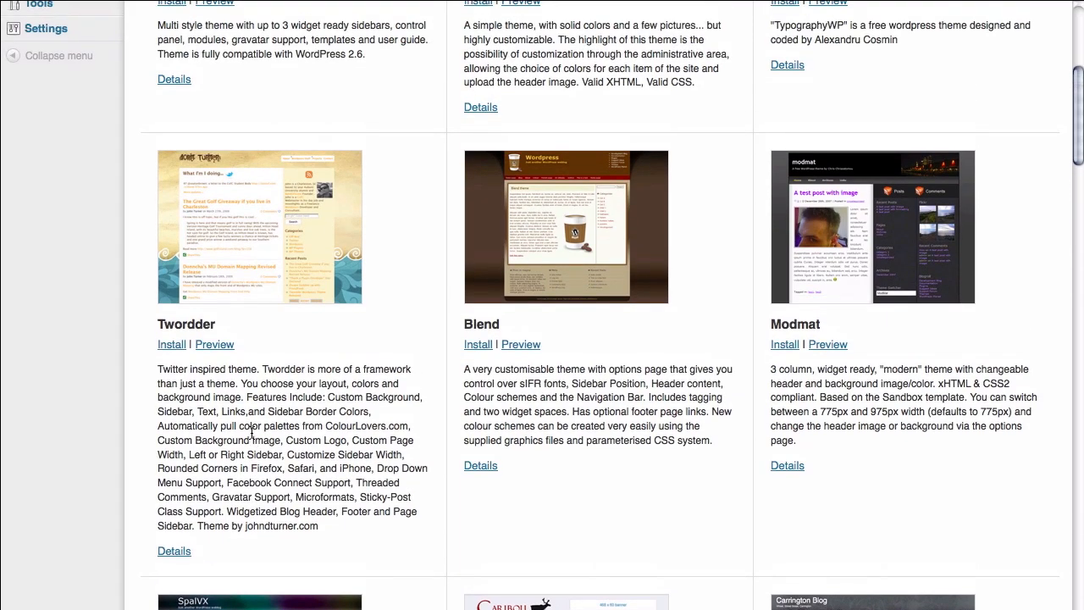
{"action": "mouse_move", "coordinate": [217, 359]}
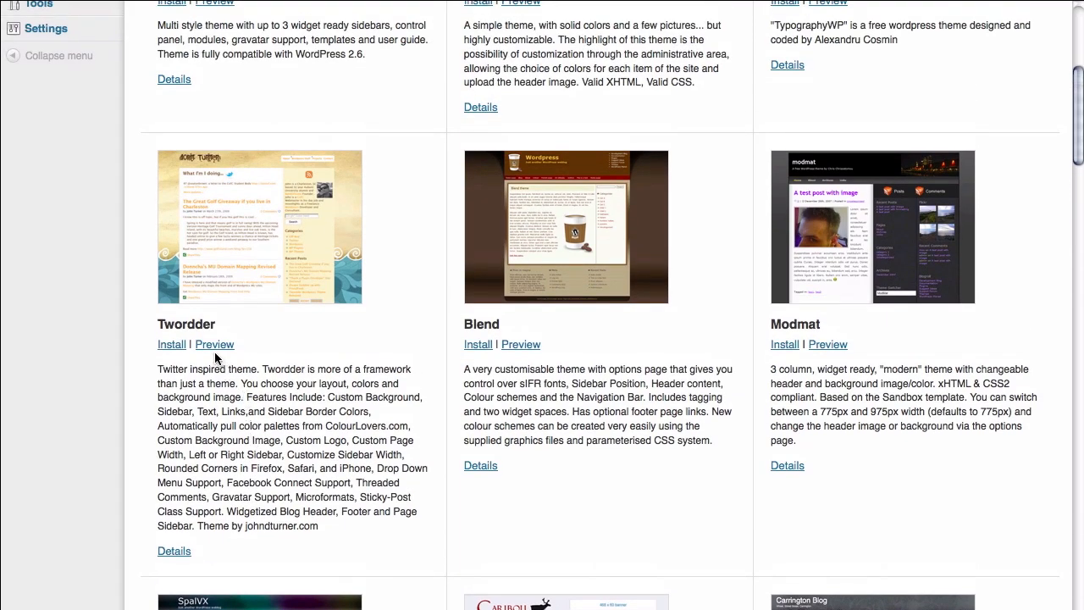
{"action": "left_click", "coordinate": [213, 343]}
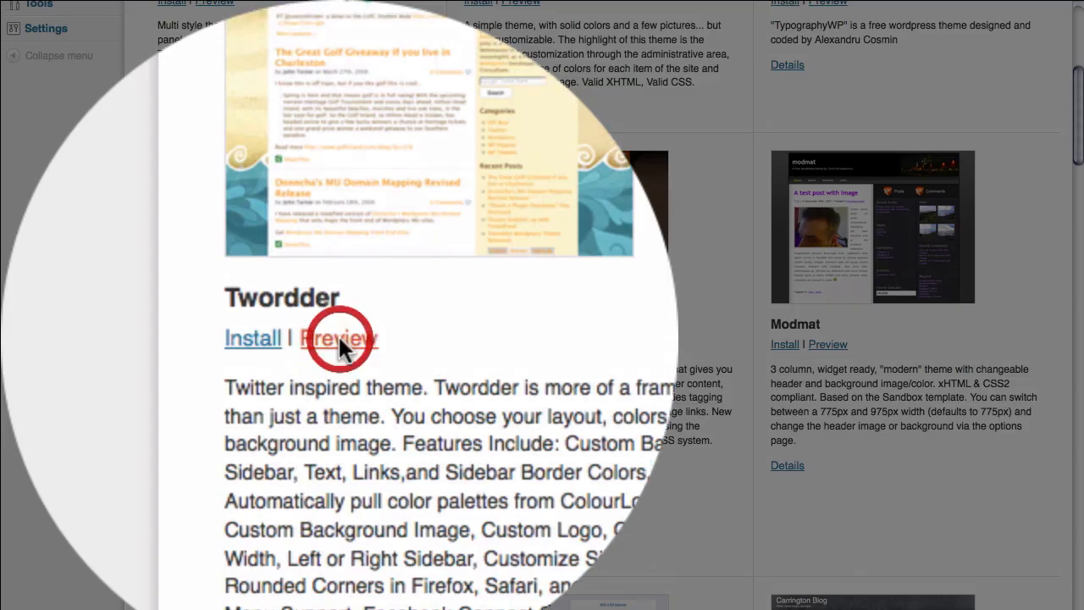
- Preview the Twordder theme's sample blog
{"action": "left_click", "coordinate": [338, 338]}
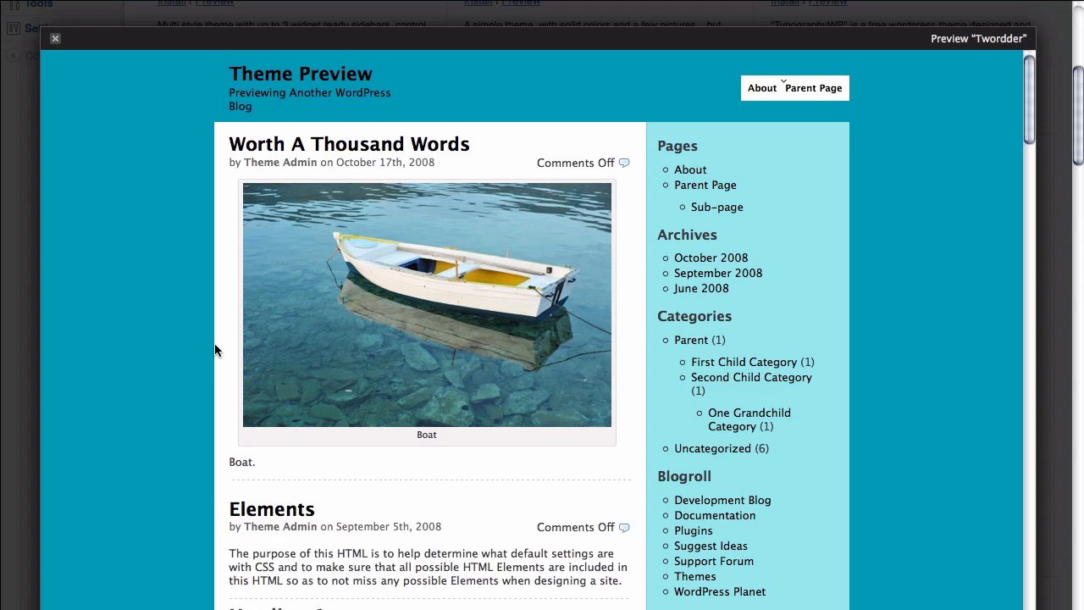
{"action": "mouse_move", "coordinate": [237, 129]}
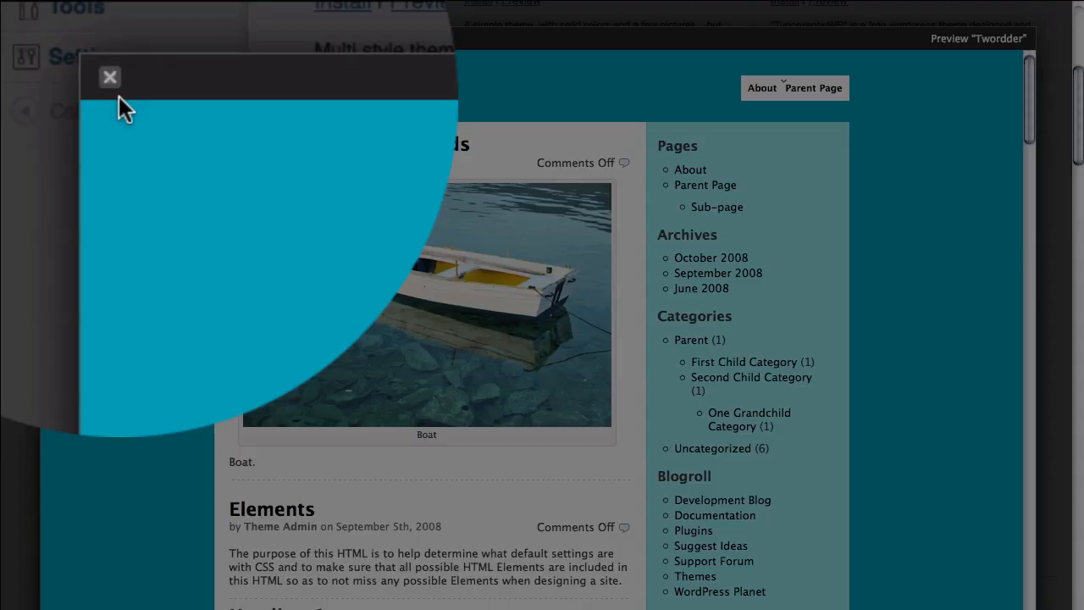
{"action": "mouse_move", "coordinate": [109, 78]}
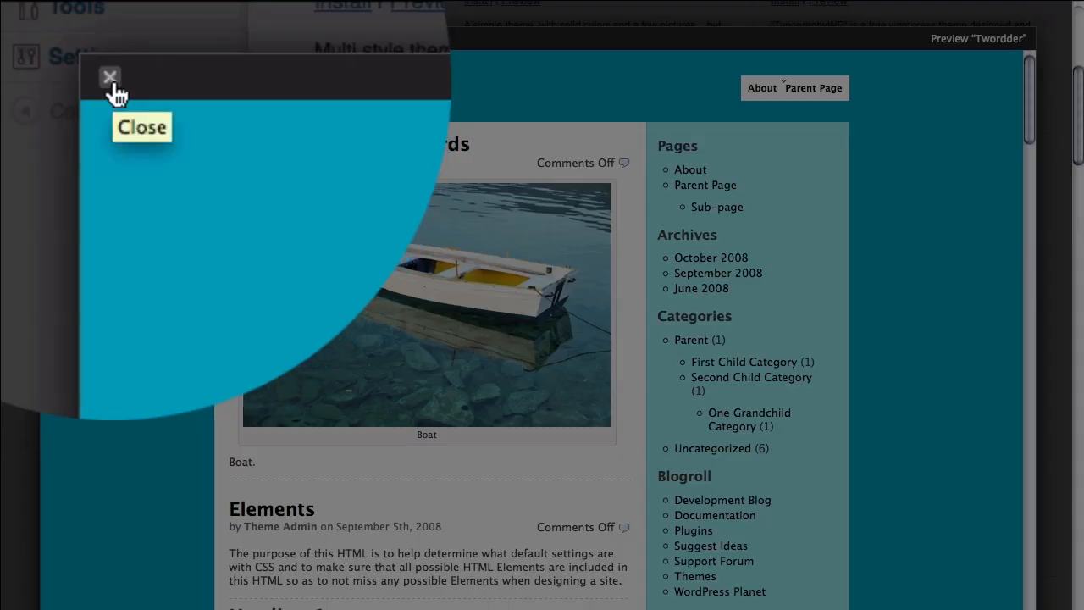
- Close the Twordder preview and scroll through Blend's Elements sample post of headings, lists, forms and tables
{"action": "left_click", "coordinate": [108, 76]}
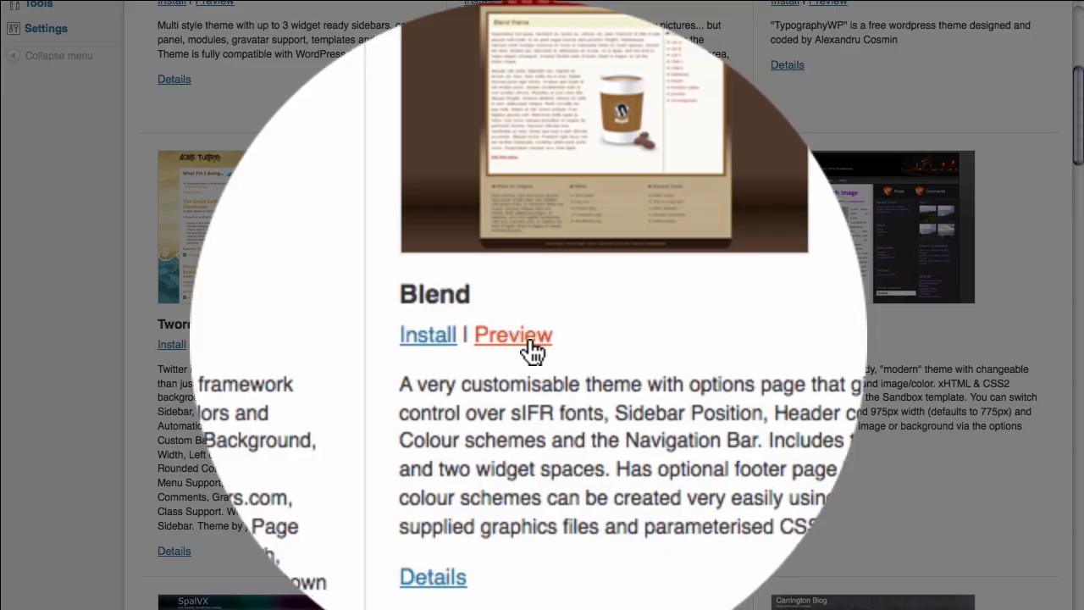
{"action": "left_click", "coordinate": [511, 336]}
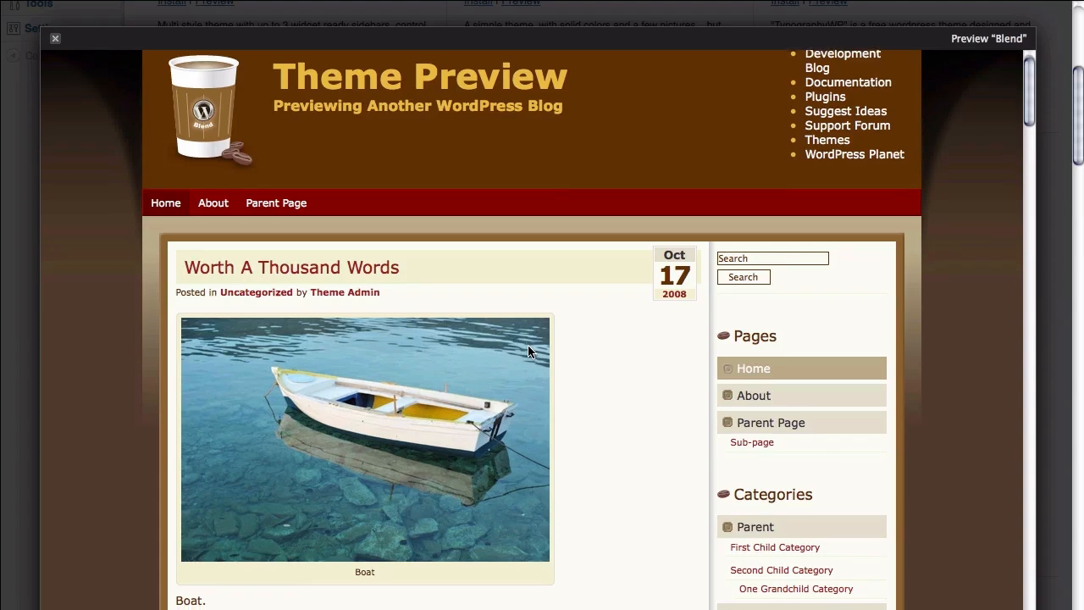
{"action": "scroll", "scroll_direction": "down", "scroll_amount": 3}
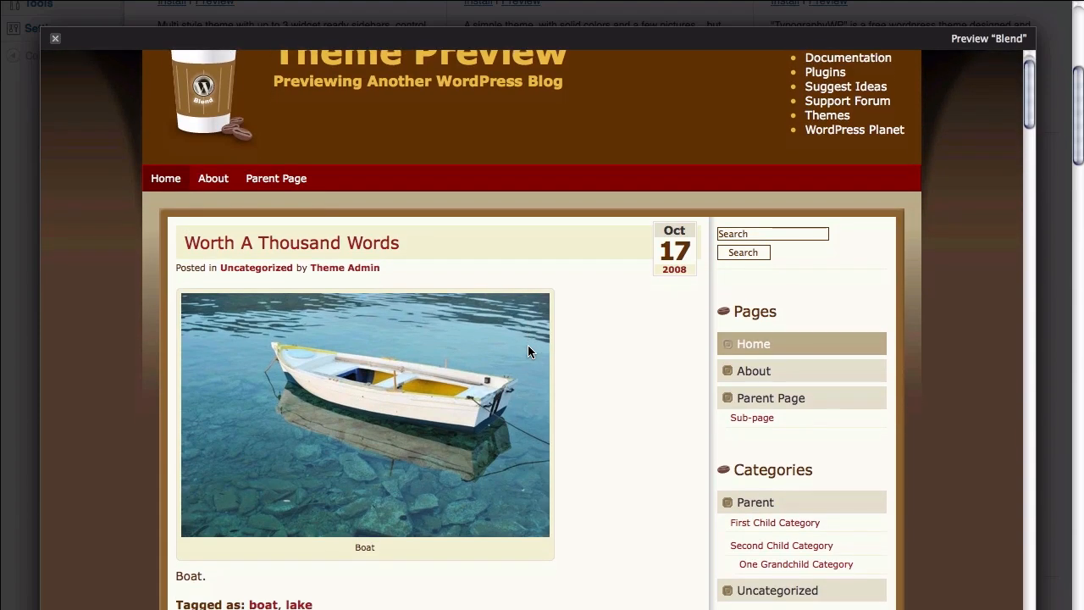
{"action": "scroll", "scroll_direction": "down", "scroll_amount": 3}
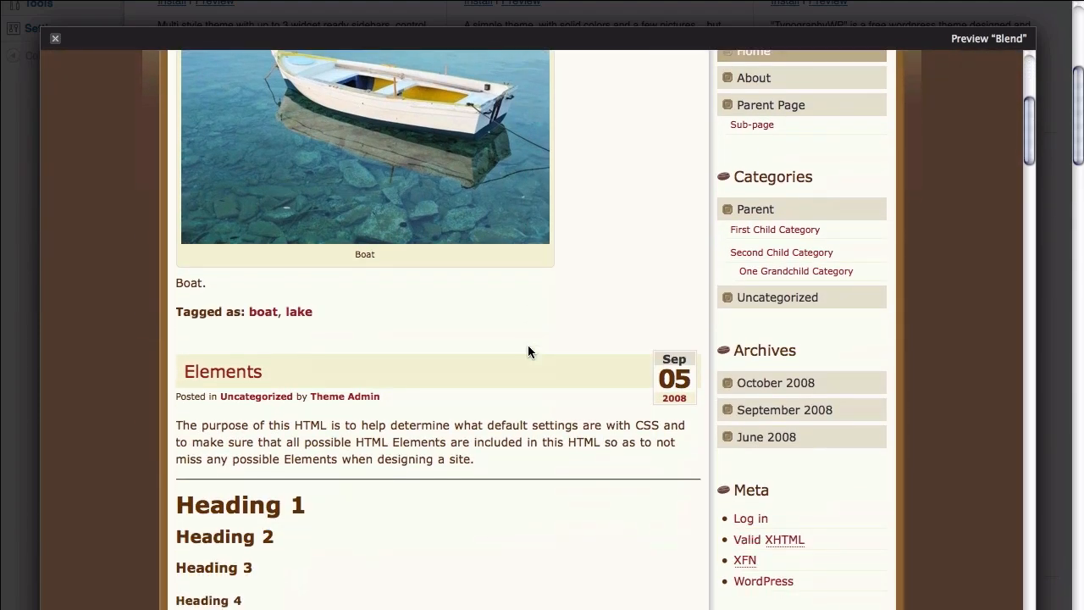
{"action": "scroll", "scroll_direction": "down", "scroll_amount": 3}
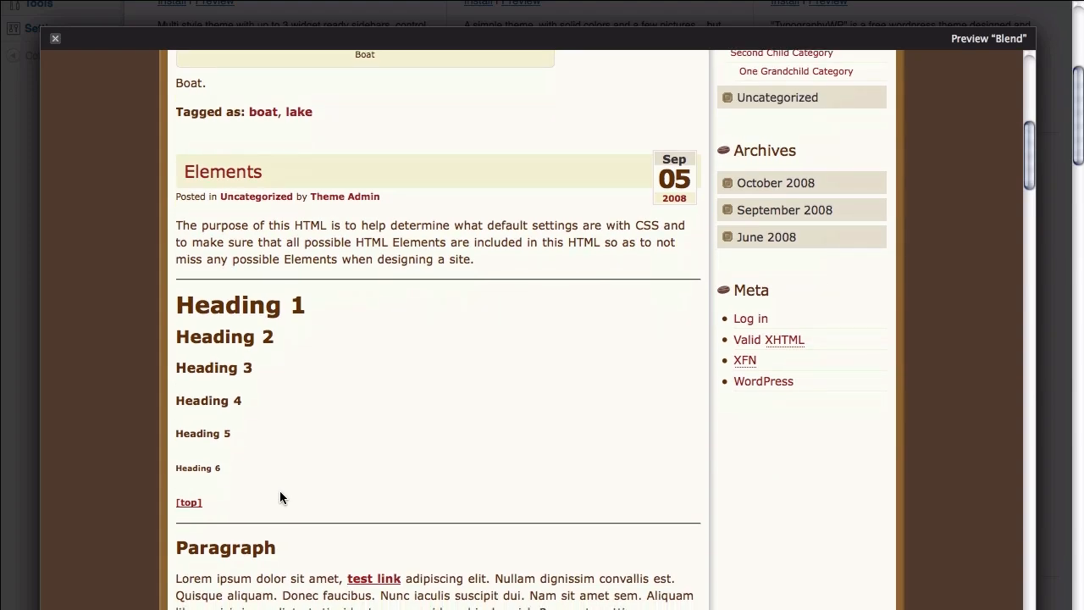
{"action": "scroll", "scroll_direction": "down", "scroll_amount": 3}
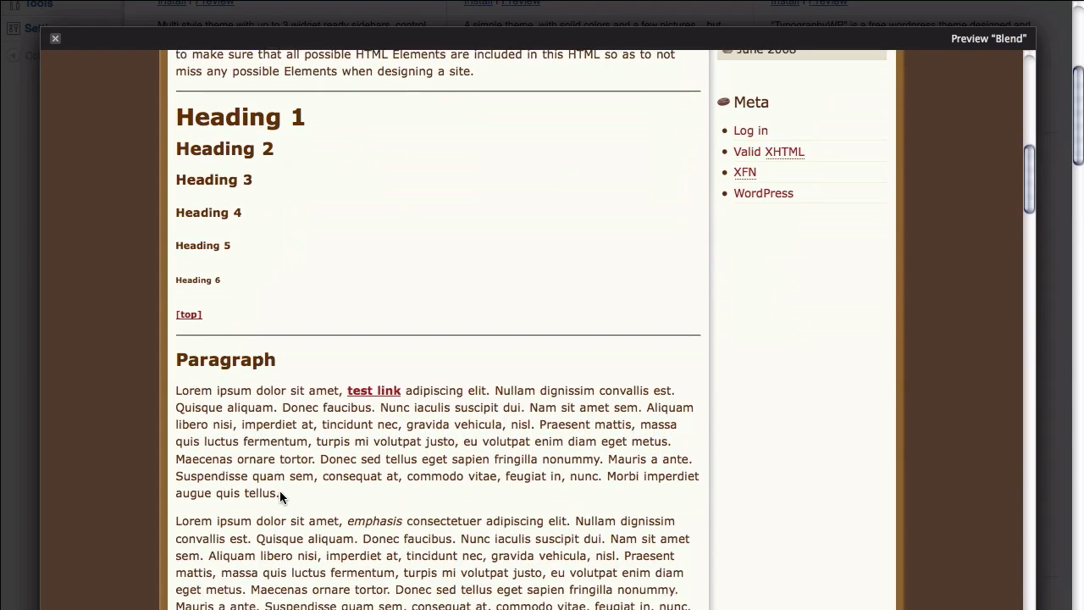
{"action": "scroll", "scroll_direction": "down", "scroll_amount": 3}
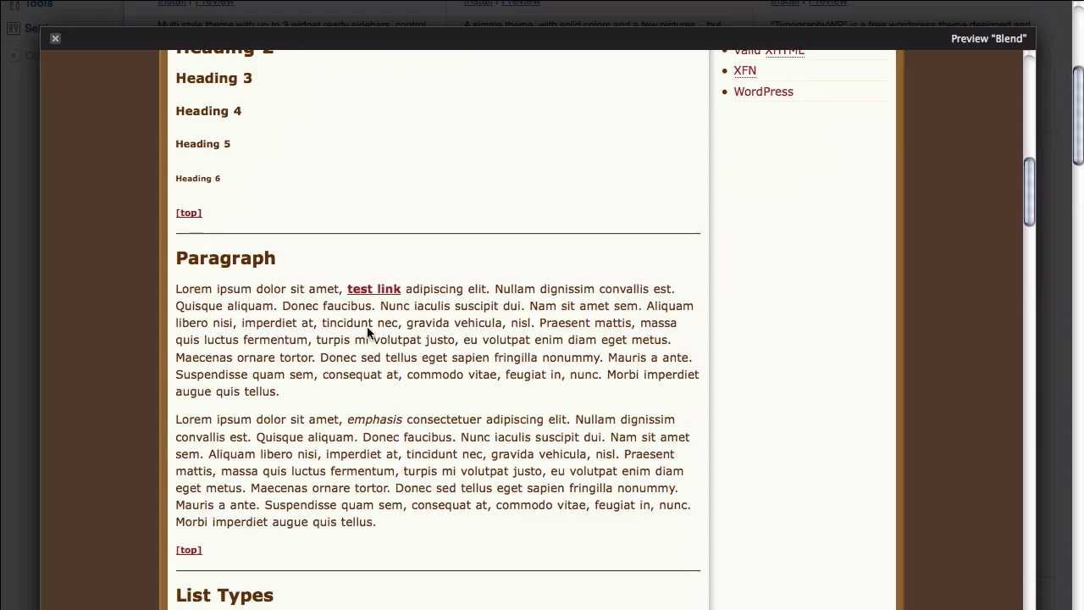
{"action": "mouse_move", "coordinate": [337, 339]}
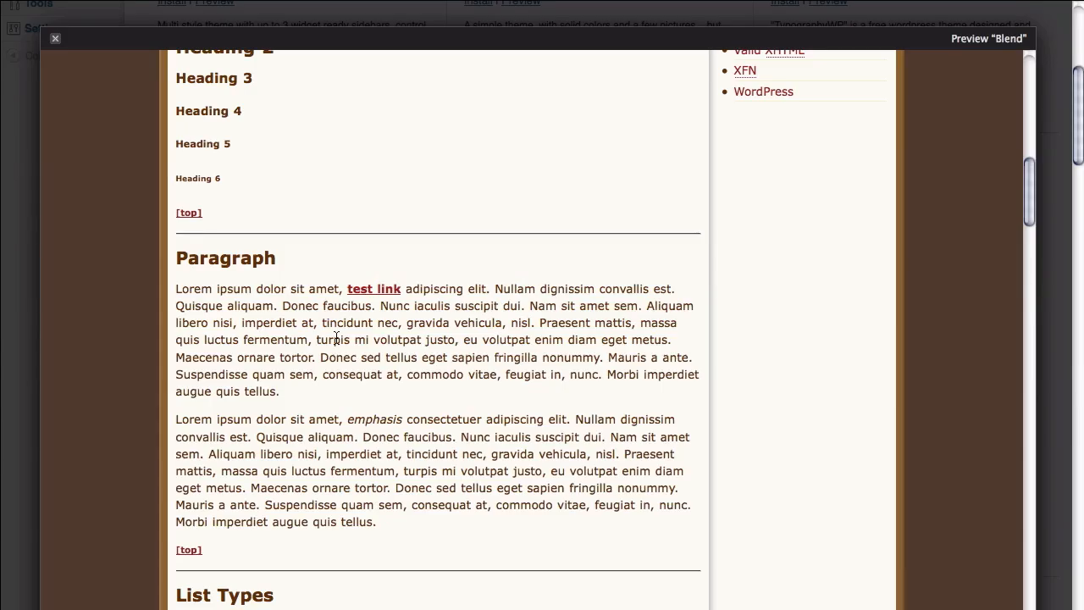
{"action": "scroll", "scroll_direction": "down", "scroll_amount": 3}
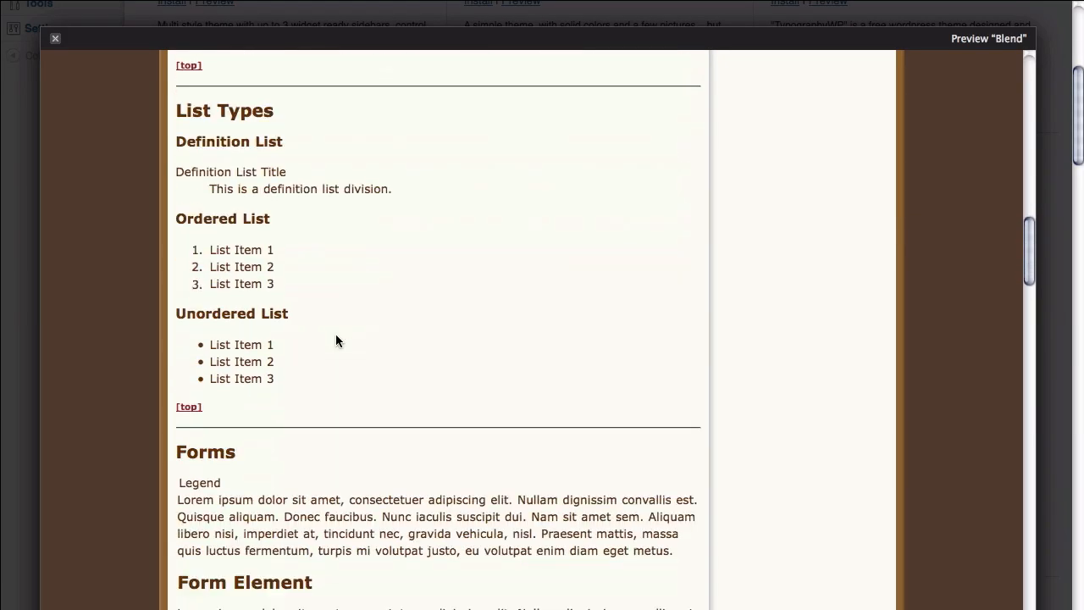
{"action": "scroll", "scroll_direction": "down", "scroll_amount": 3}
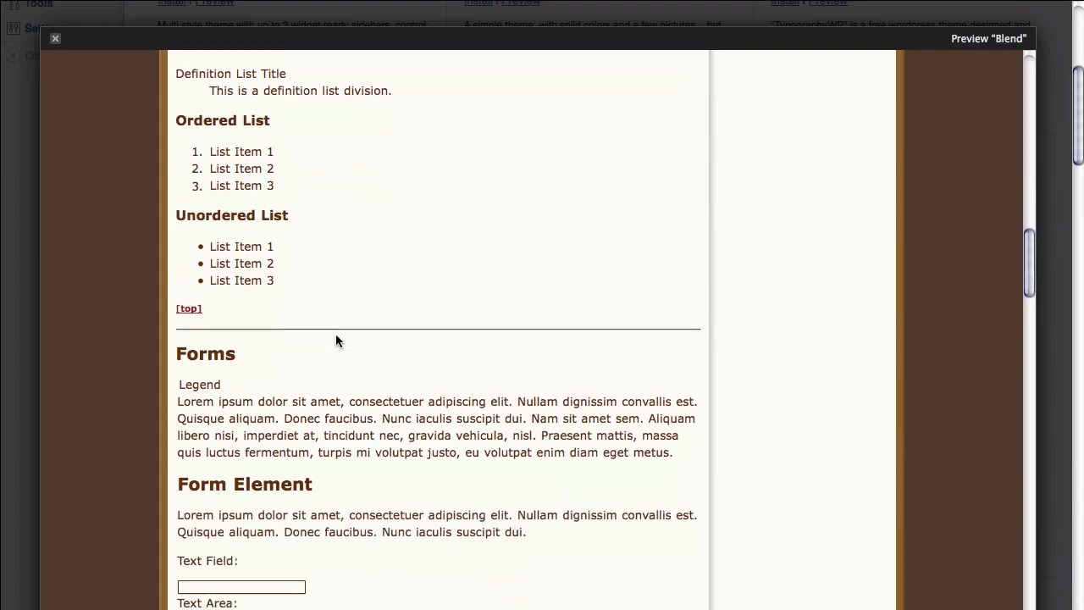
{"action": "scroll", "scroll_direction": "down", "scroll_amount": 3}
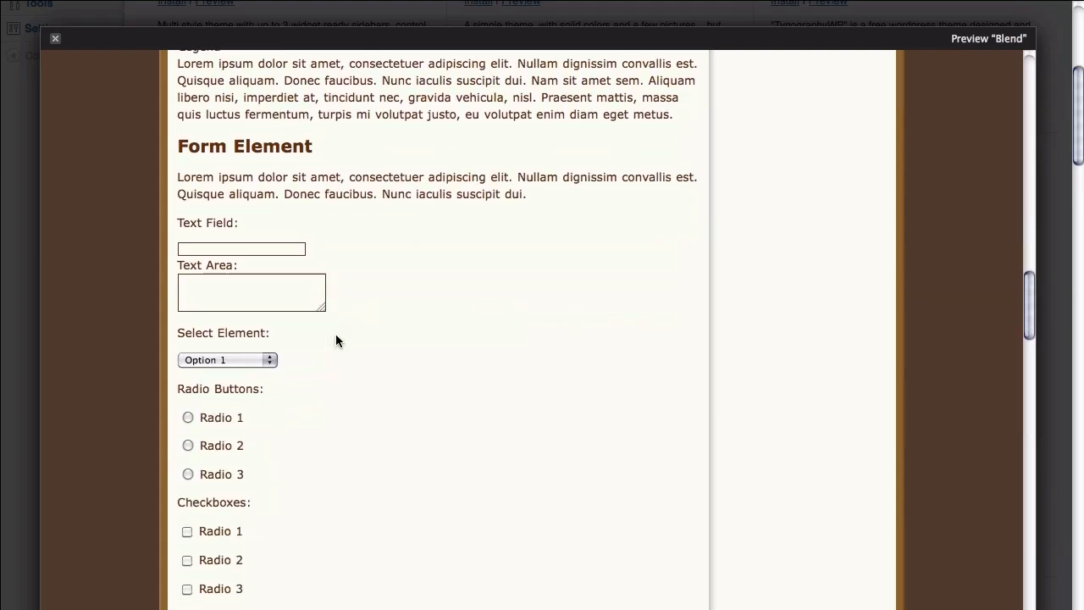
{"action": "scroll", "scroll_direction": "down", "scroll_amount": 3}
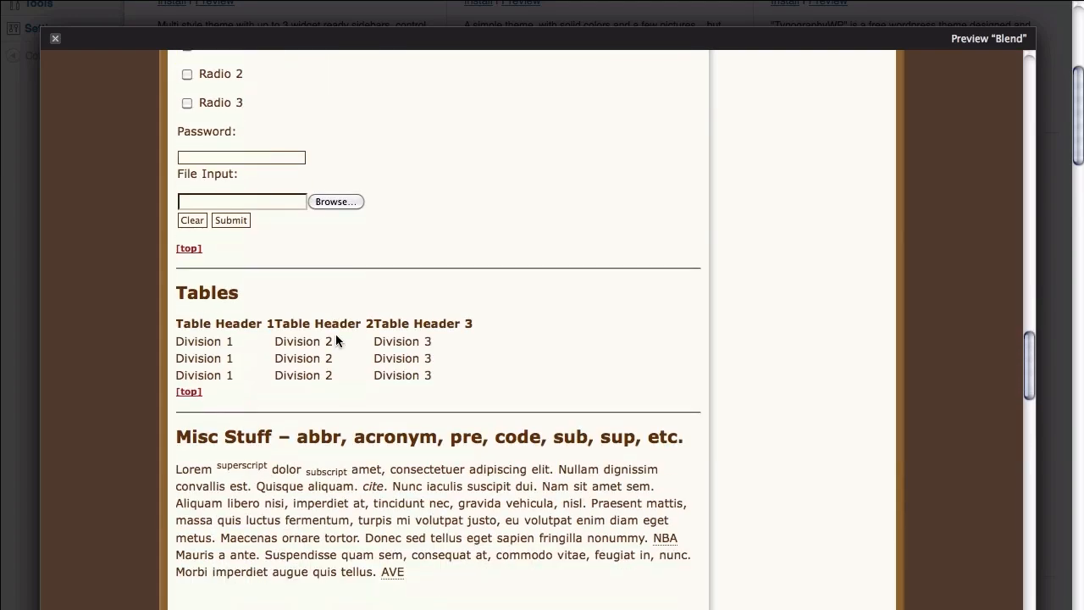
{"action": "mouse_move", "coordinate": [103, 378]}
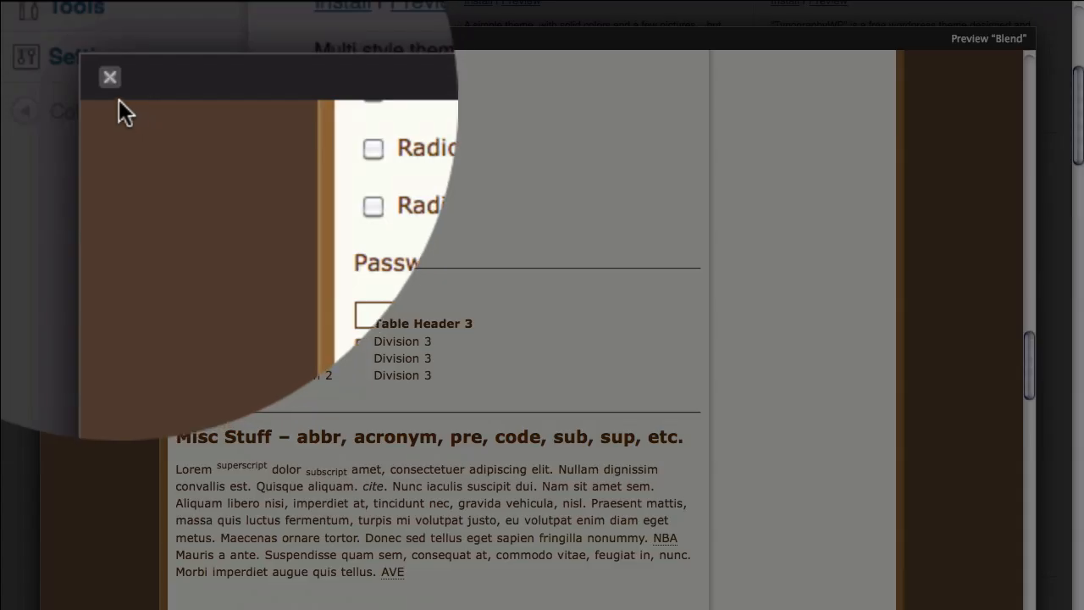
- Close the preview and install Blend 1.5, confirming Install Now in the dialog
{"action": "left_click", "coordinate": [108, 78]}
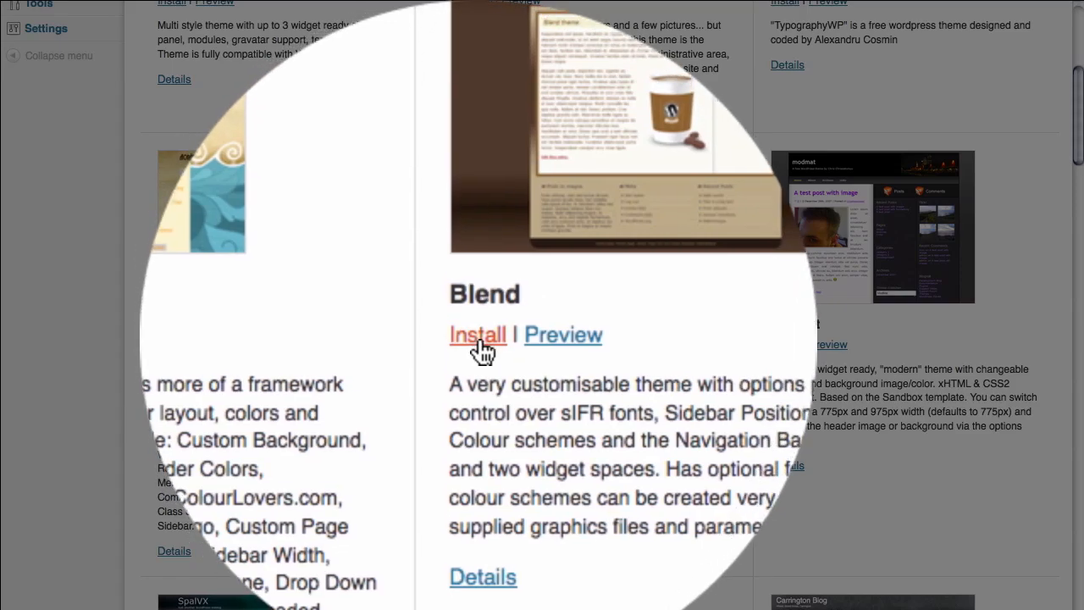
{"action": "left_click", "coordinate": [477, 334]}
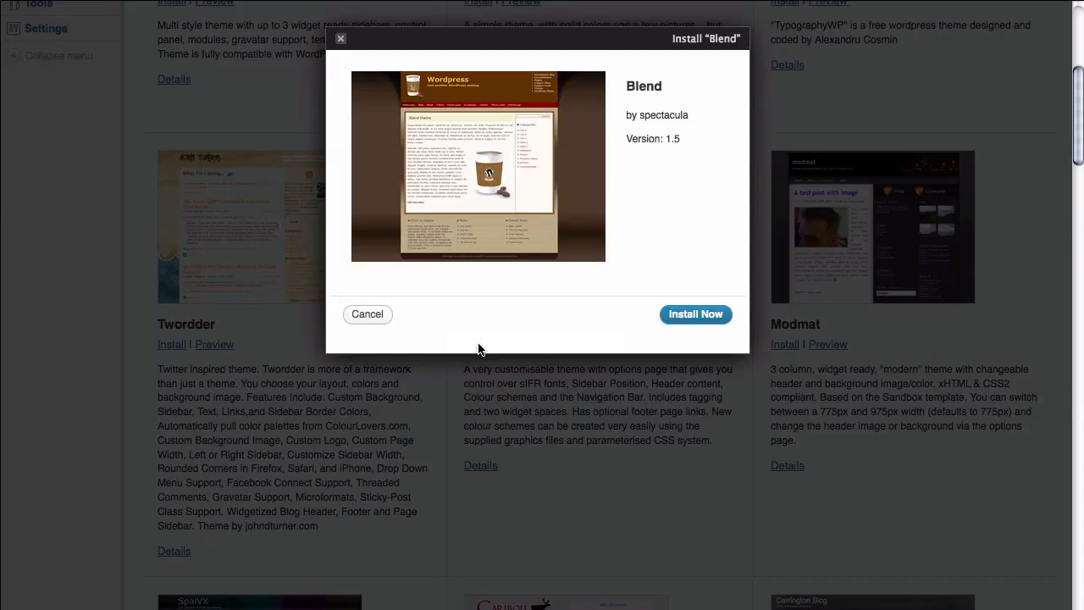
{"action": "mouse_move", "coordinate": [659, 339]}
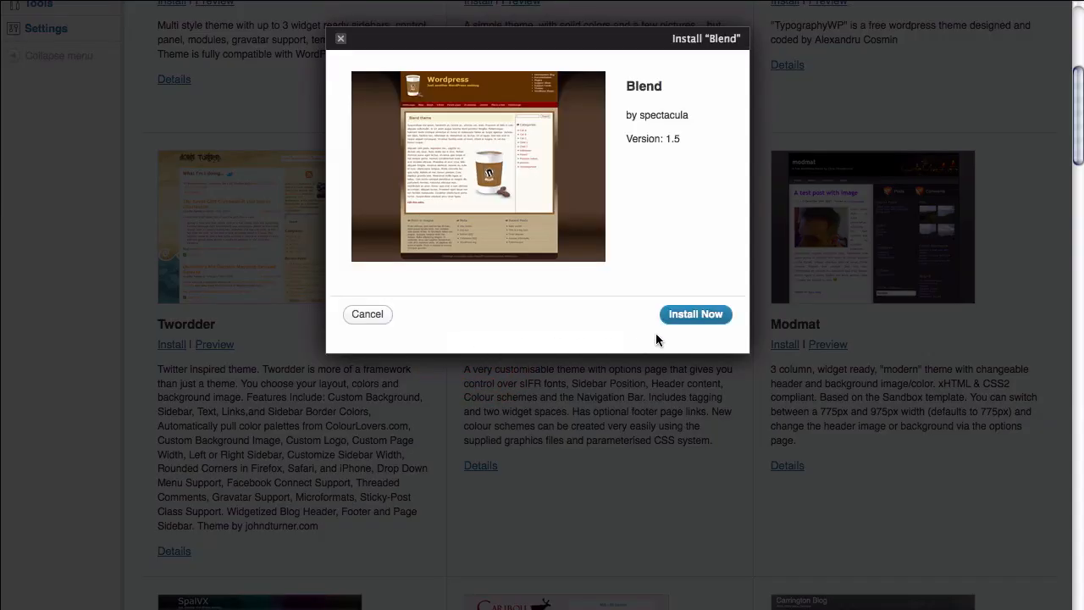
{"action": "left_click", "coordinate": [694, 313]}
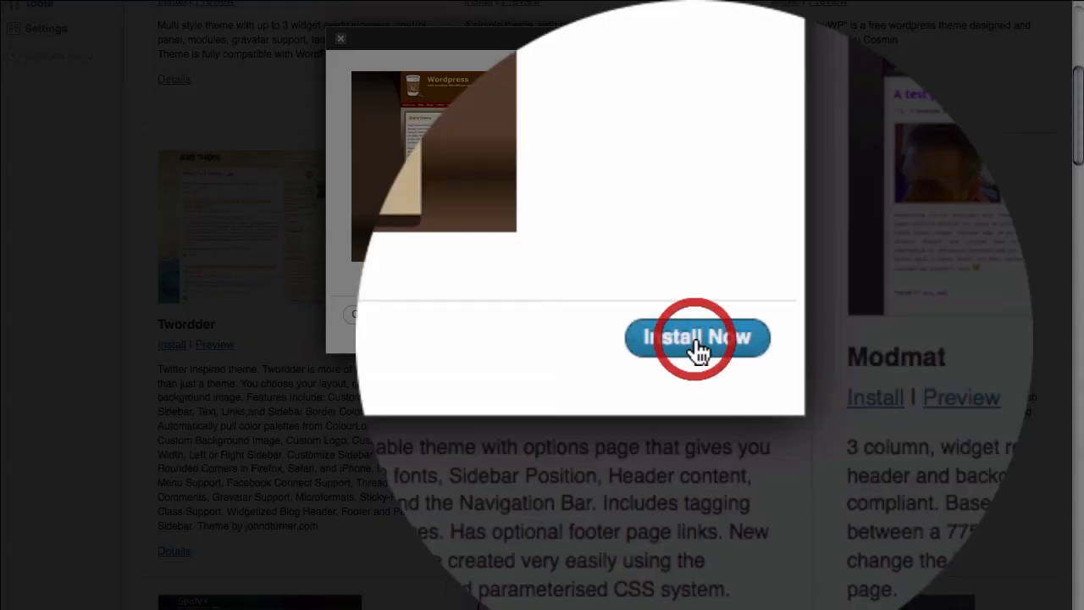
{"action": "left_click", "coordinate": [698, 336]}
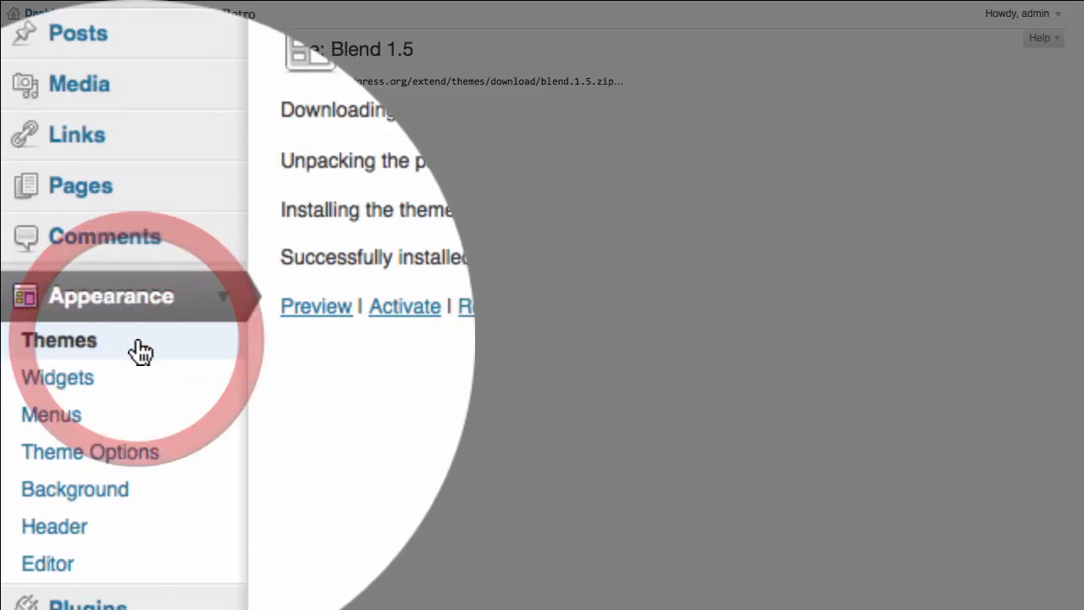
- Return to the installed themes list and activate Blend 1.5 as the current theme
{"action": "left_click", "coordinate": [58, 339]}
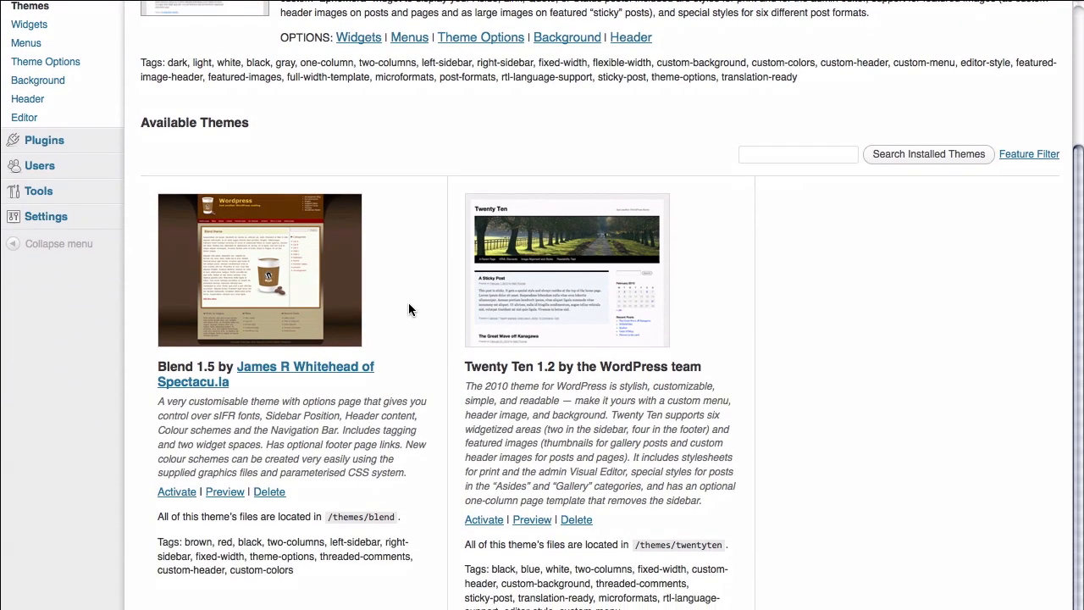
{"action": "mouse_move", "coordinate": [413, 298]}
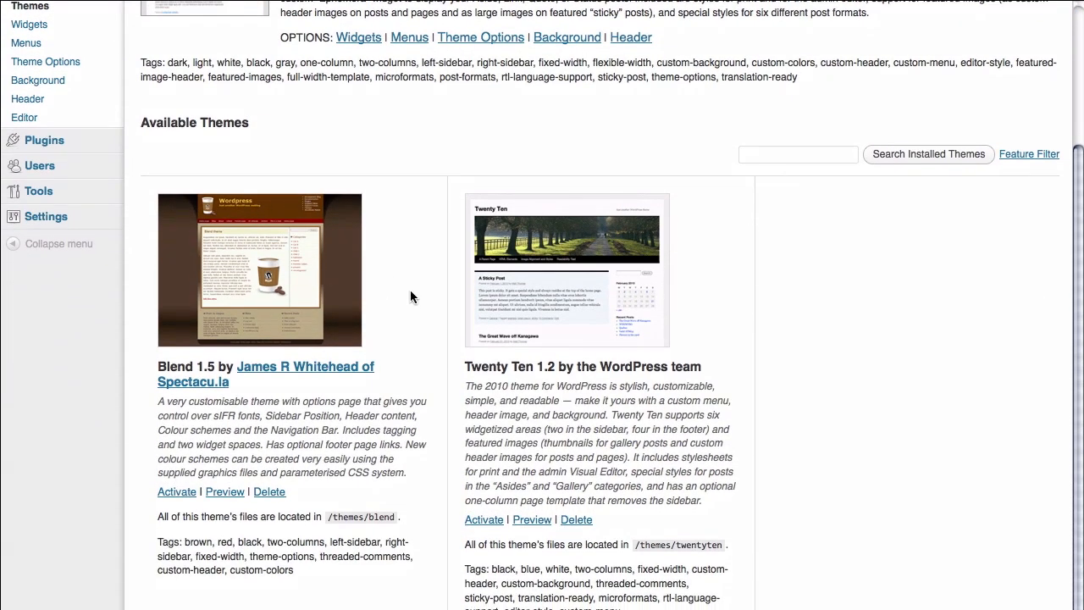
{"action": "scroll", "scroll_direction": "down", "scroll_amount": 3}
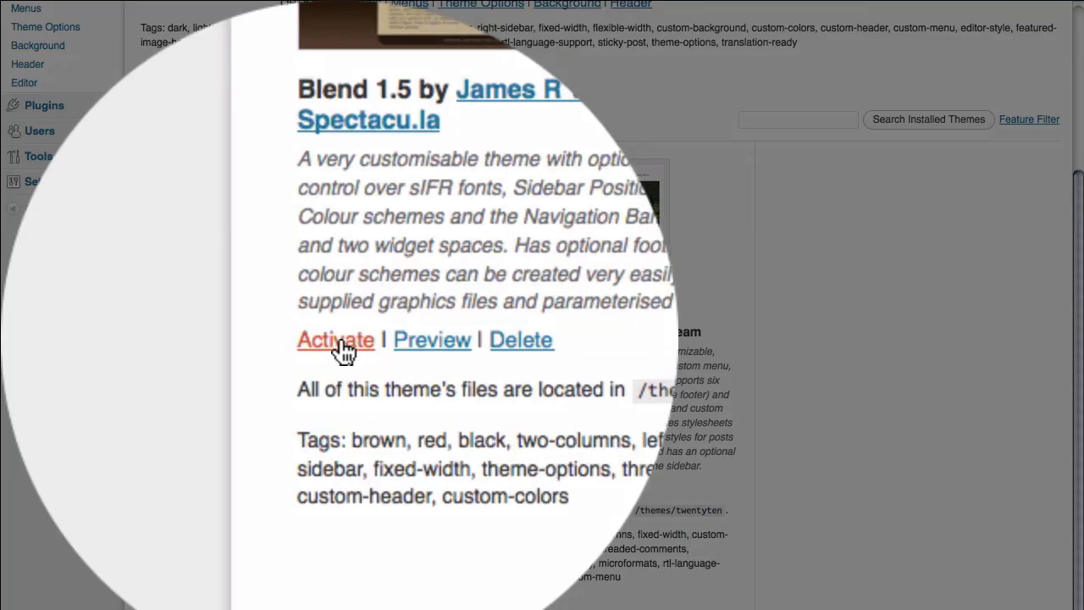
{"action": "left_click", "coordinate": [335, 338]}
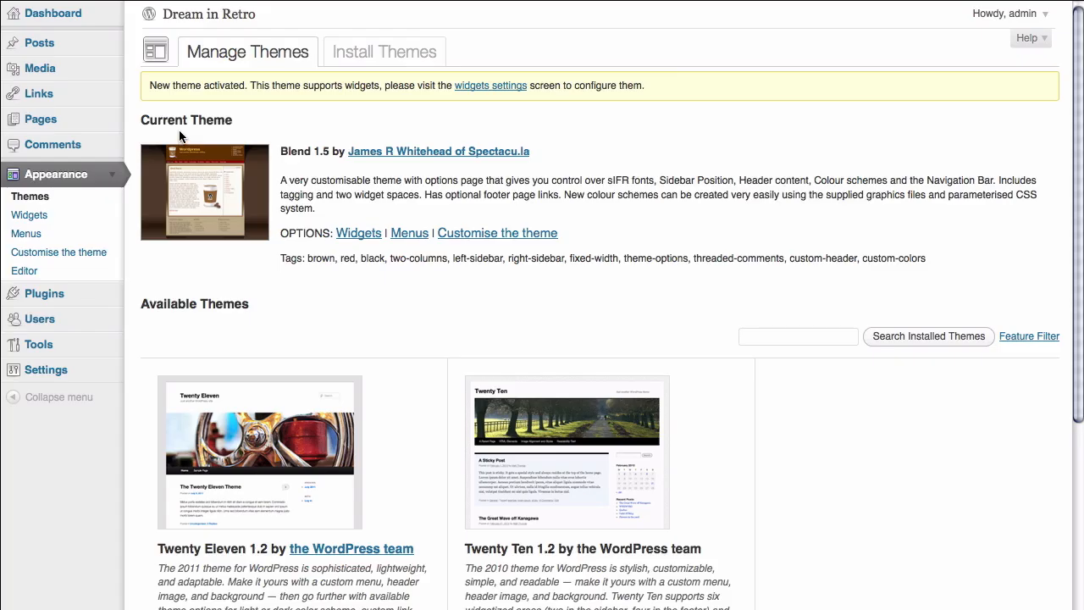
{"action": "mouse_move", "coordinate": [271, 270]}
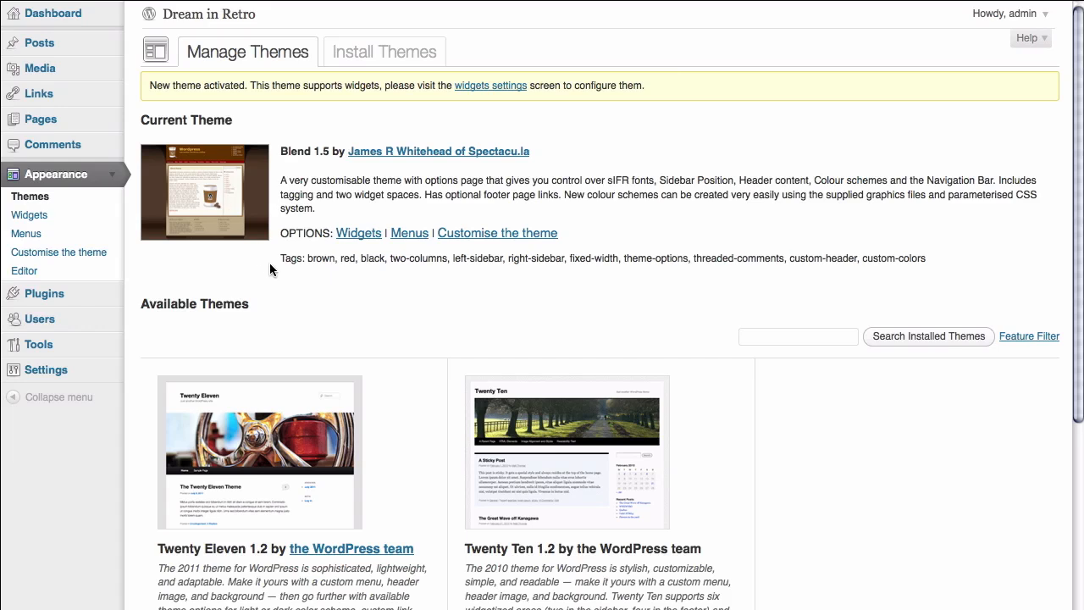
{"action": "mouse_move", "coordinate": [354, 254]}
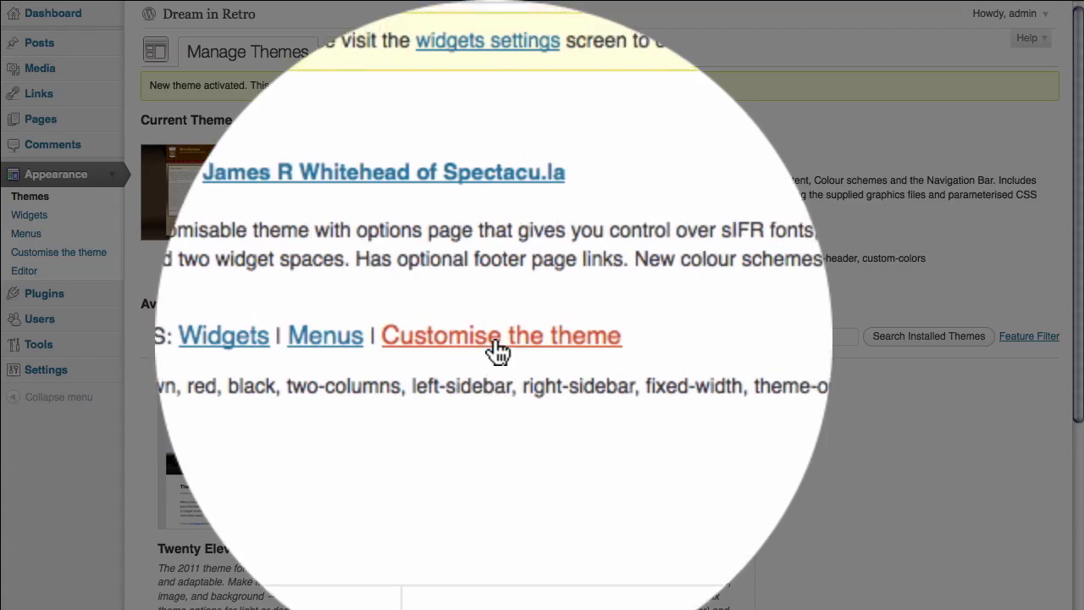
- Review Blend's navigation, content and global theme options, then go back to Manage Themes
{"action": "left_click", "coordinate": [501, 335]}
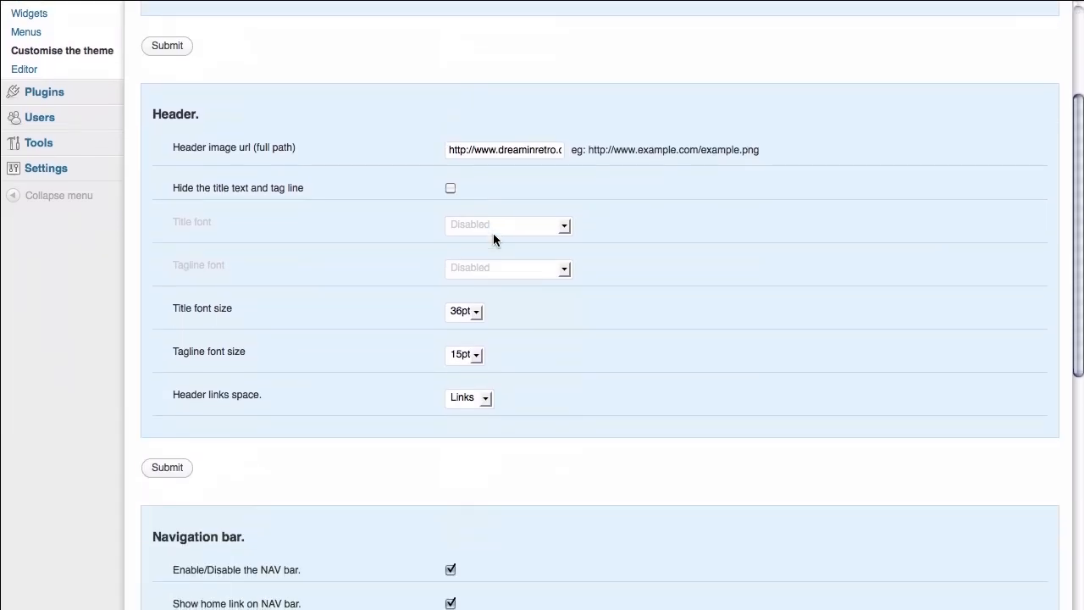
{"action": "scroll", "scroll_direction": "down", "scroll_amount": 3}
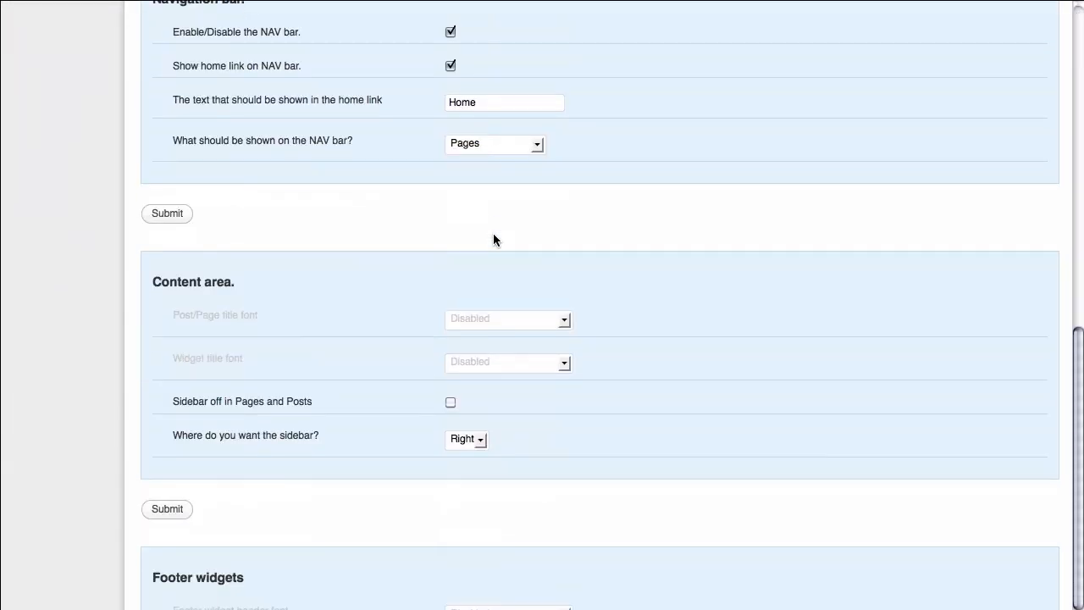
{"action": "scroll", "scroll_direction": "up", "scroll_amount": 3}
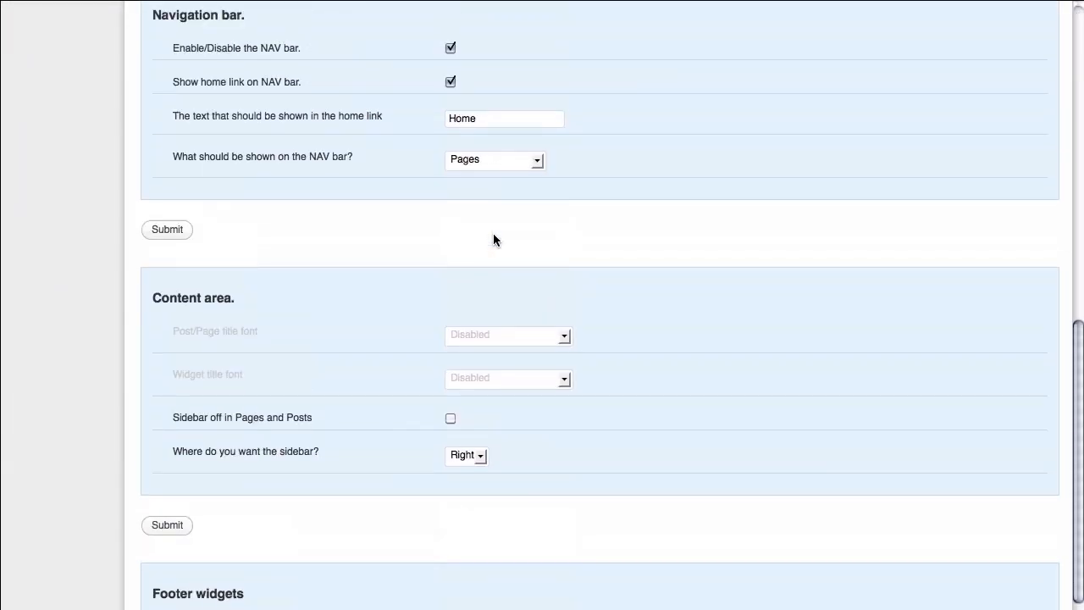
{"action": "scroll", "scroll_direction": "up", "scroll_amount": 3}
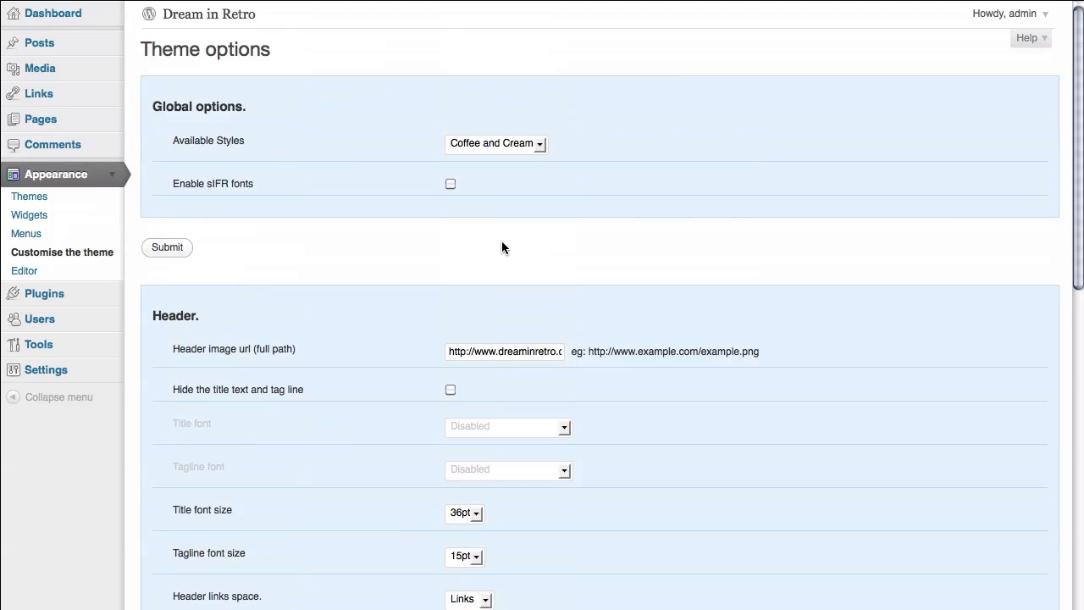
{"action": "mouse_move", "coordinate": [514, 261]}
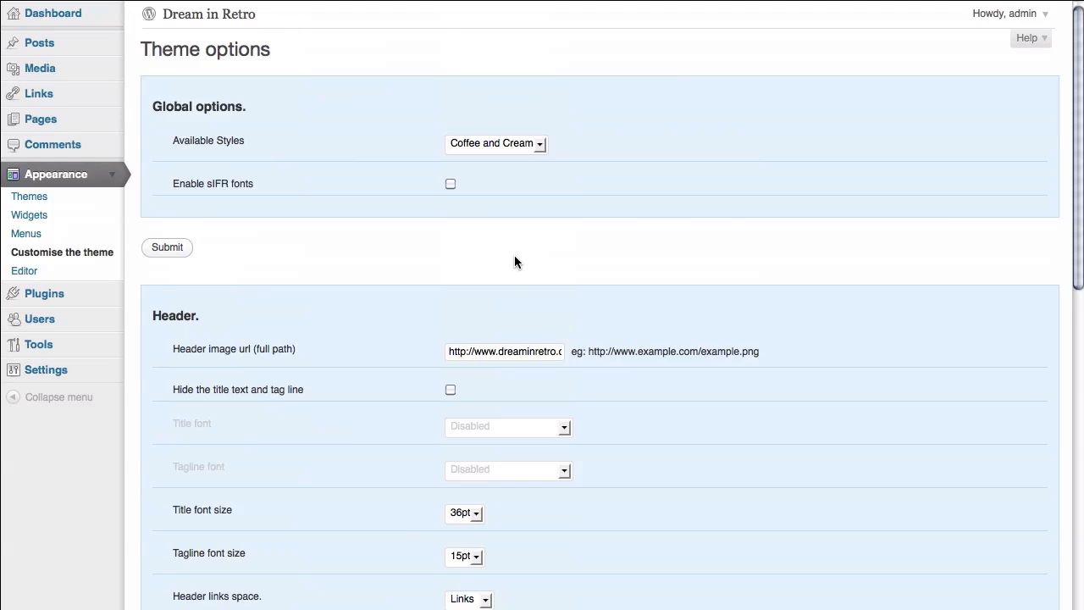
{"action": "mouse_move", "coordinate": [505, 262]}
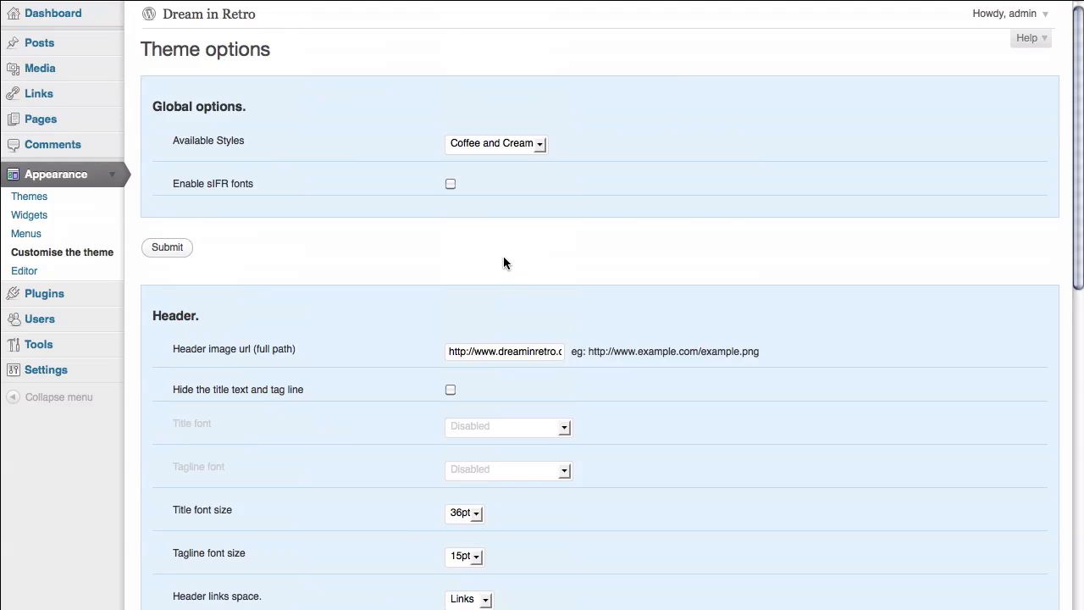
{"action": "mouse_move", "coordinate": [64, 206]}
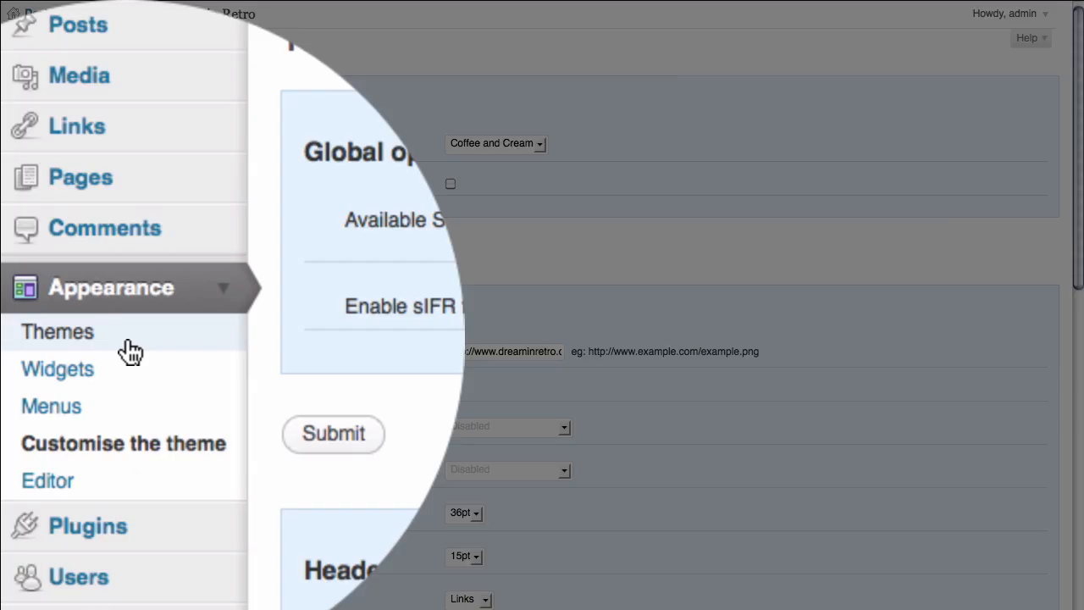
{"action": "left_click", "coordinate": [58, 330]}
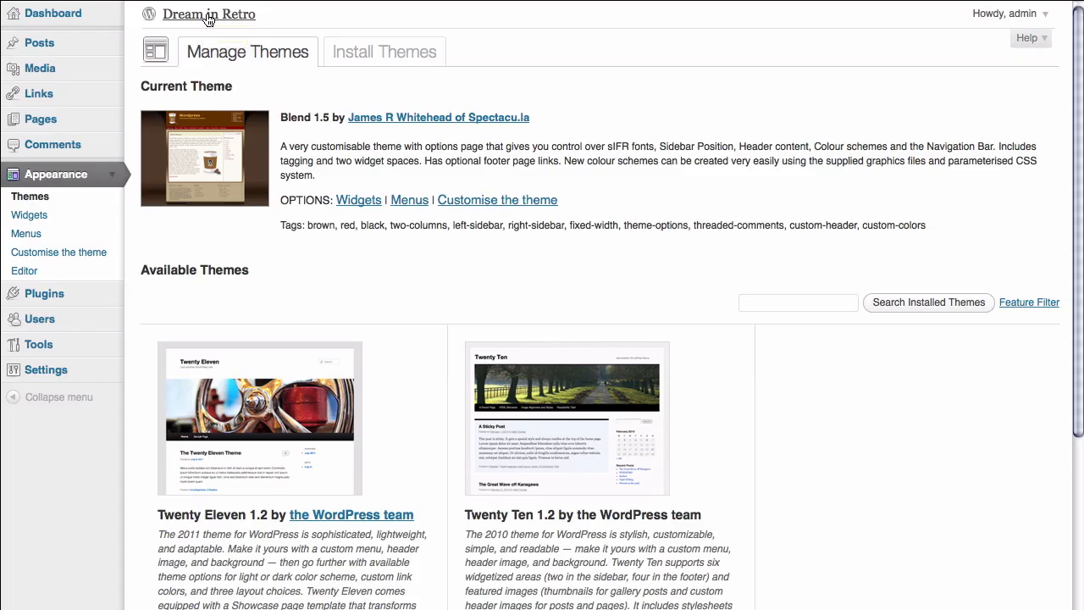
- Visit the Dream in Retro front page, now in the brown Blend theme with comment form and sidebar
{"action": "left_click", "coordinate": [210, 14]}
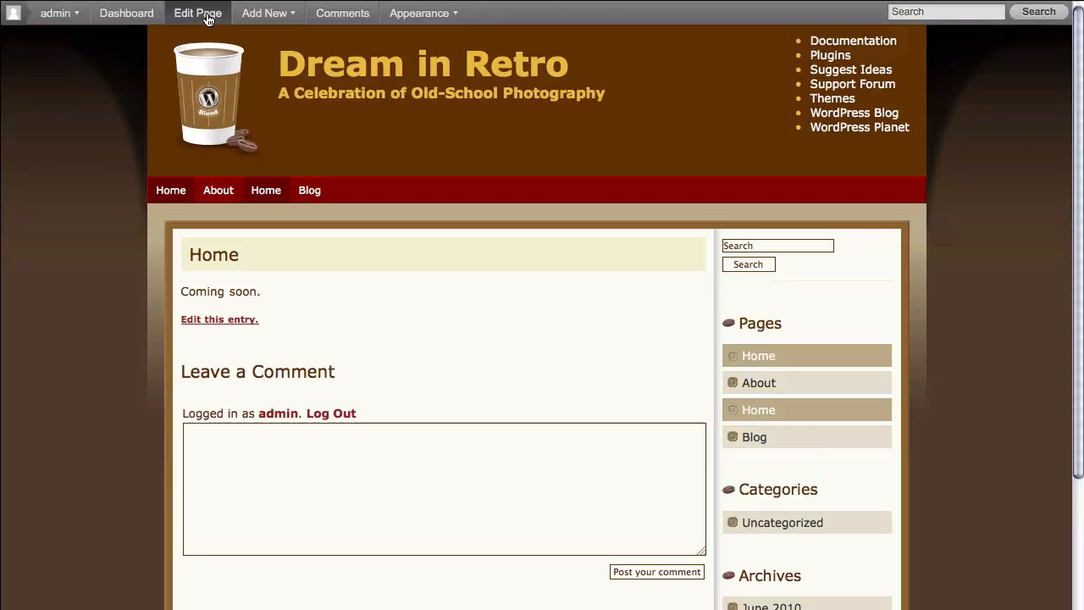
{"action": "mouse_move", "coordinate": [948, 211]}
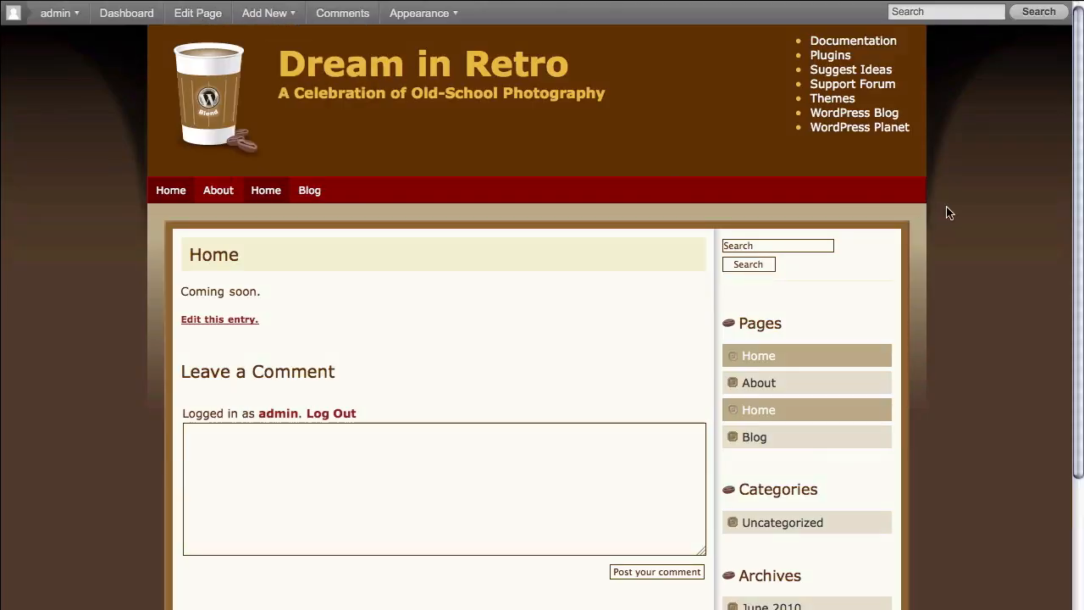
{"action": "mouse_move", "coordinate": [940, 216]}
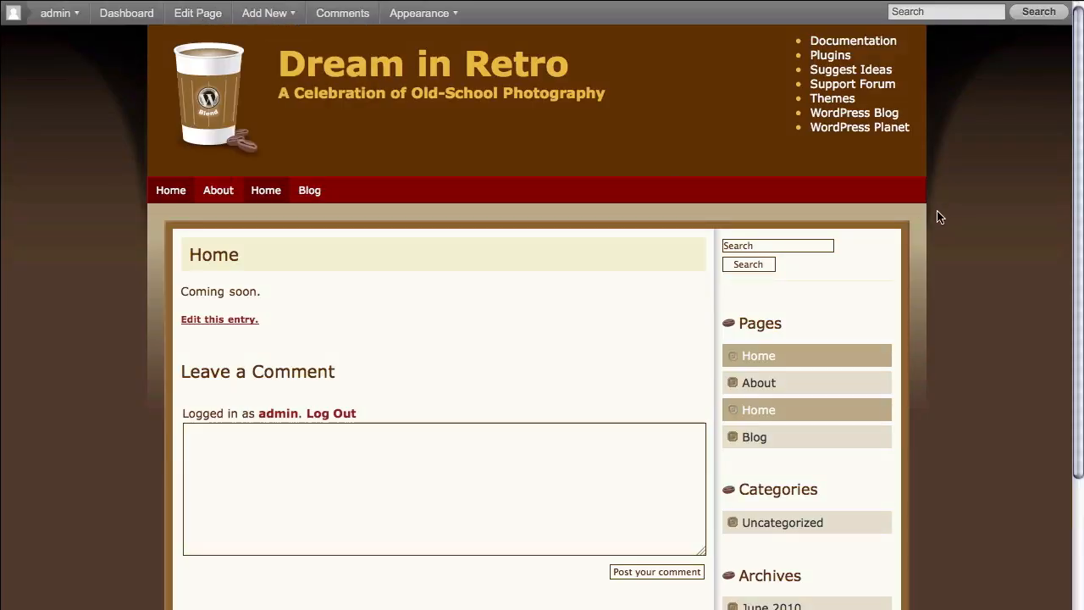
{"action": "scroll", "scroll_direction": "down", "scroll_amount": 3}
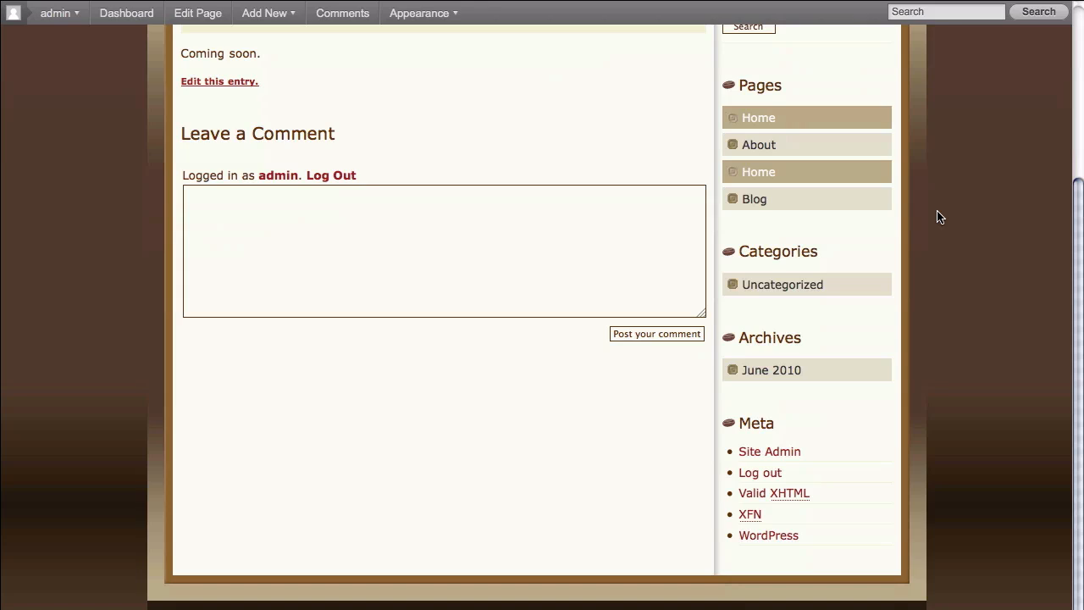
{"action": "scroll", "scroll_direction": "up", "scroll_amount": 3}
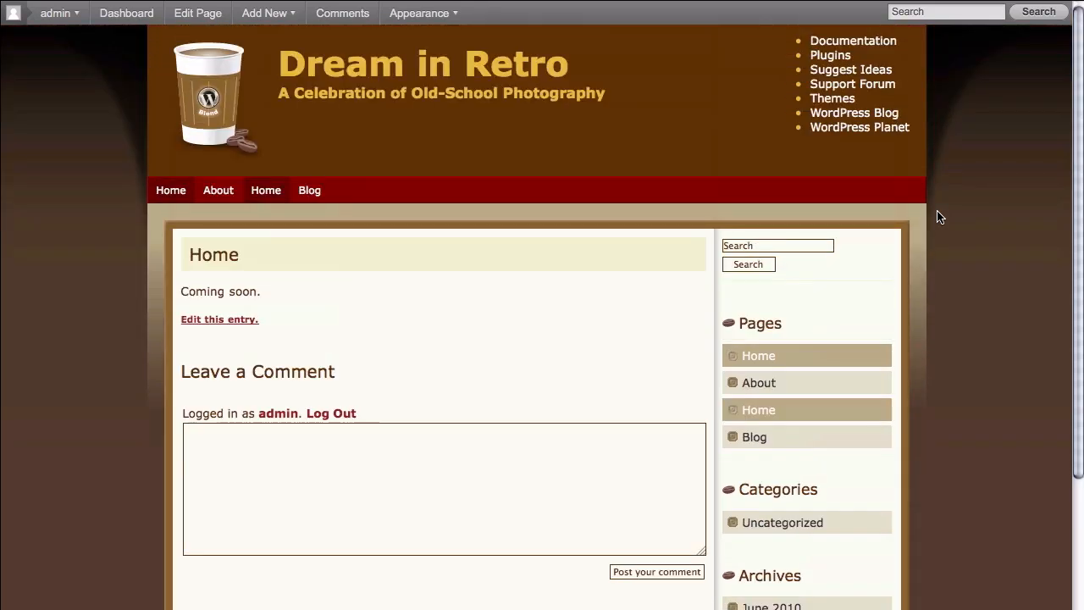
{"action": "mouse_move", "coordinate": [345, 201]}
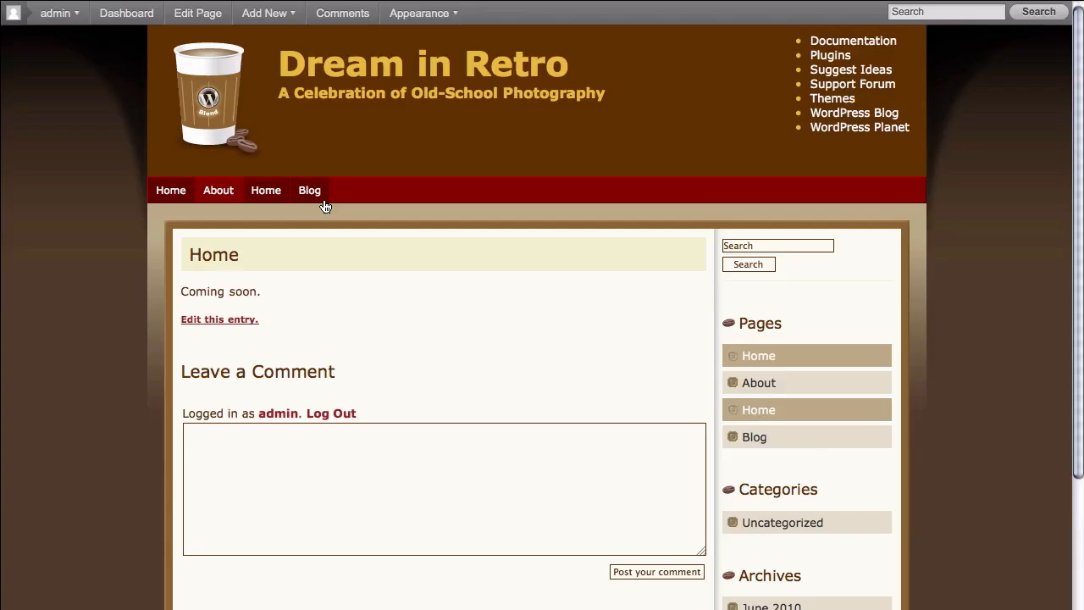
- View the Blog page with the 'Hello world!' post, then bring up the toolbar's Appearance options
{"action": "left_click", "coordinate": [309, 189]}
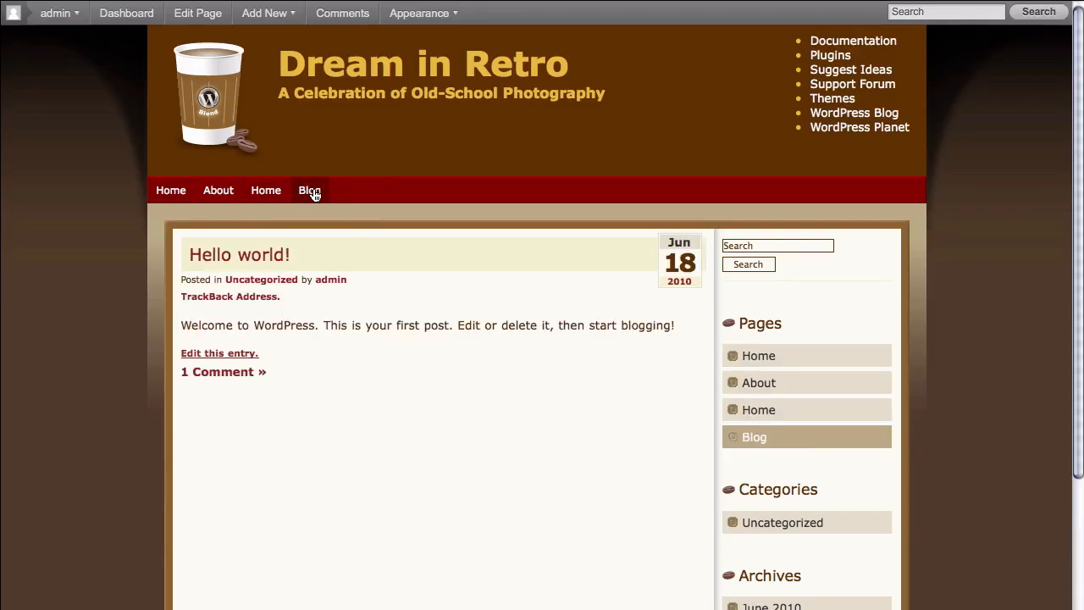
{"action": "mouse_move", "coordinate": [583, 271]}
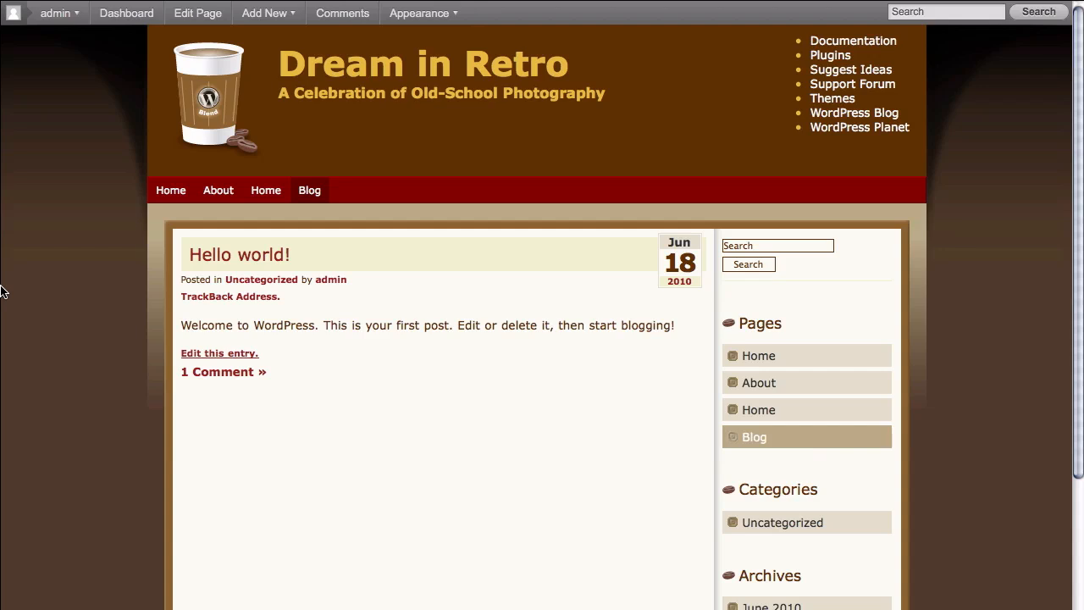
{"action": "mouse_move", "coordinate": [116, 41]}
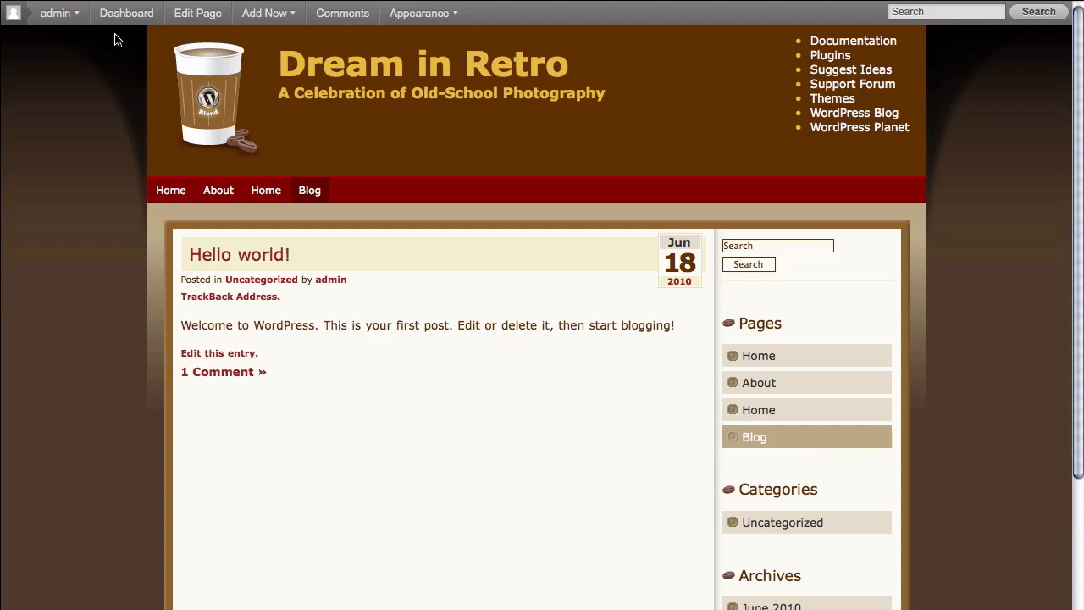
{"action": "left_click", "coordinate": [418, 13]}
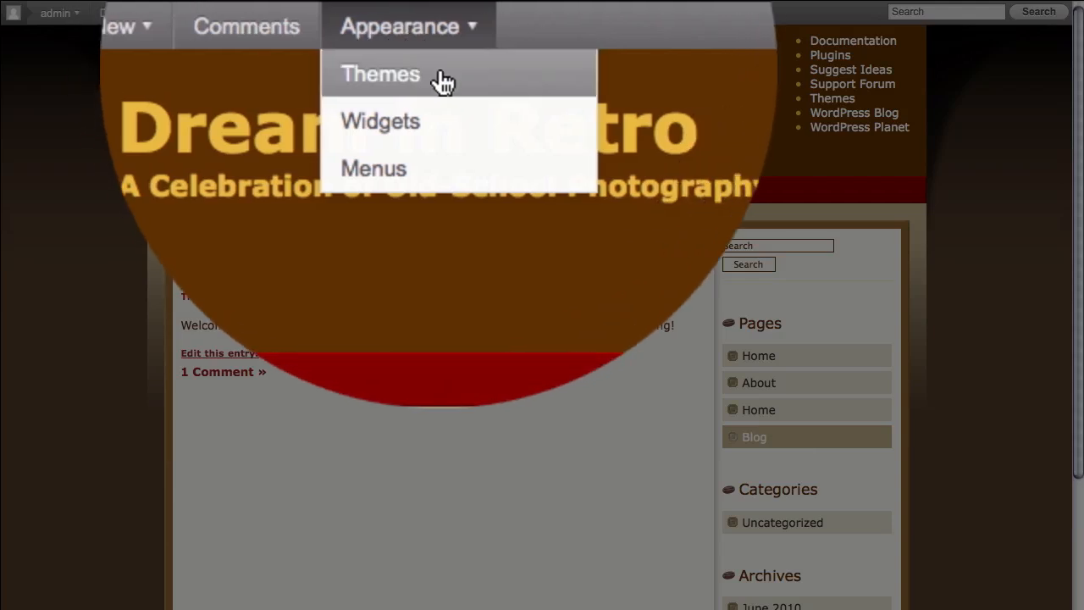
- Reactivate Twenty Eleven 1.2 as the current theme from Manage Themes, leaving Blend 1.5 available
{"action": "left_click", "coordinate": [379, 75]}
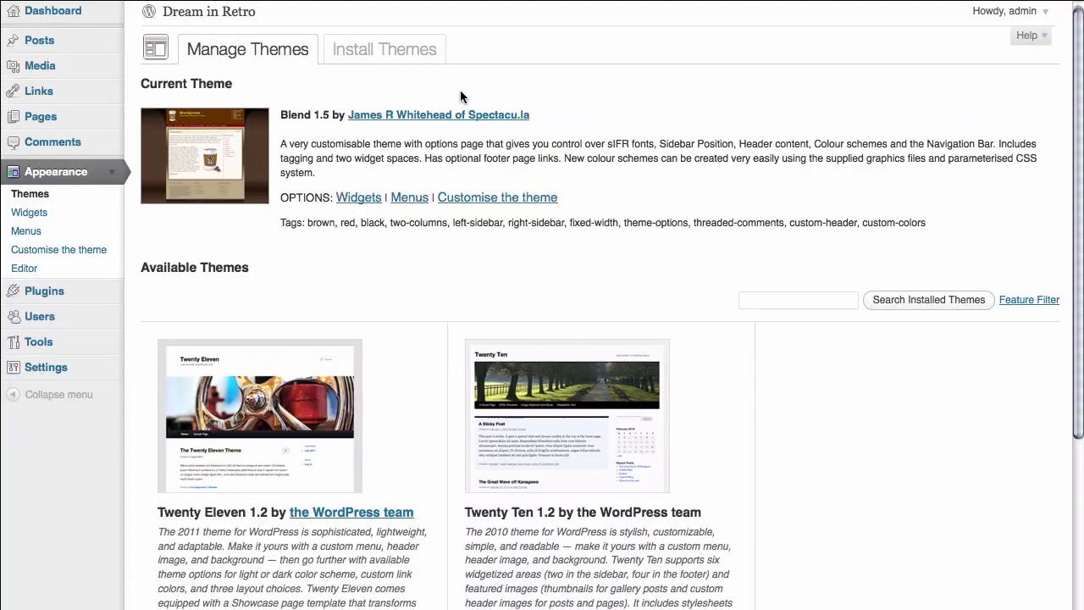
{"action": "scroll", "scroll_direction": "down", "scroll_amount": 3}
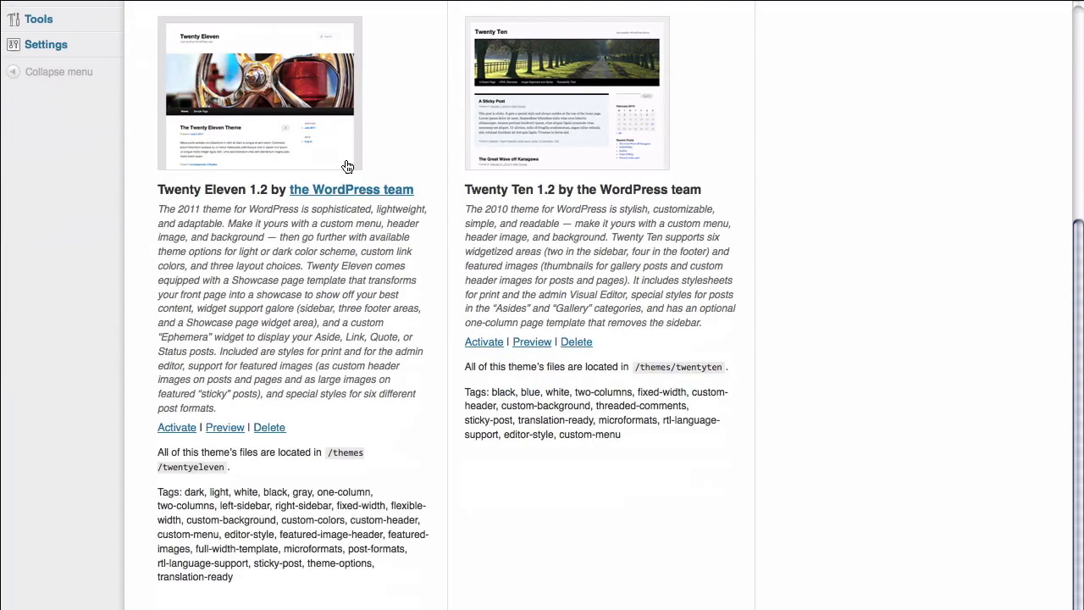
{"action": "mouse_move", "coordinate": [224, 206]}
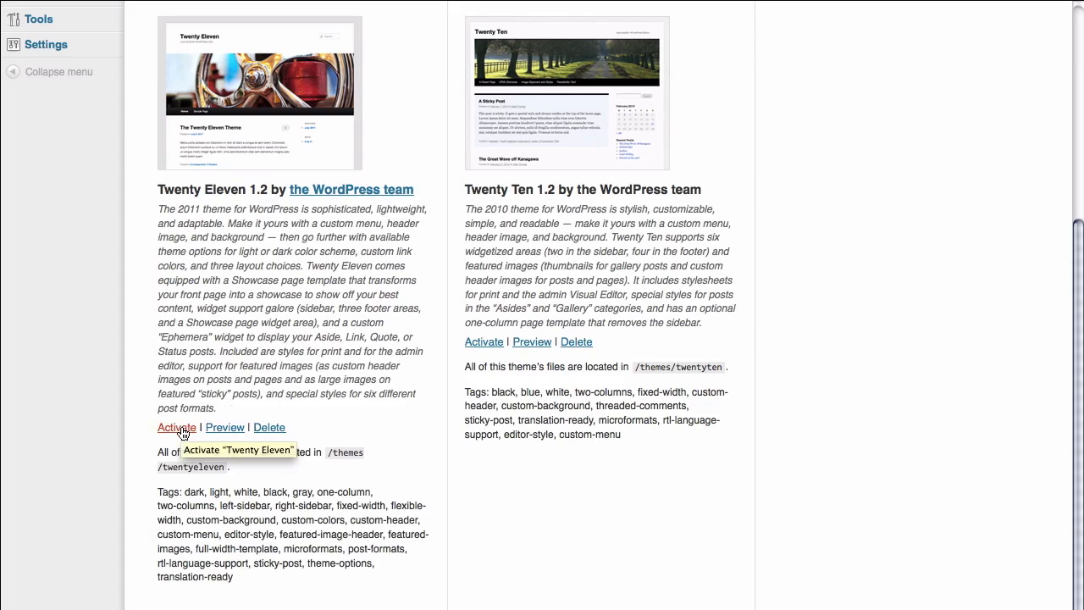
{"action": "left_click", "coordinate": [176, 426]}
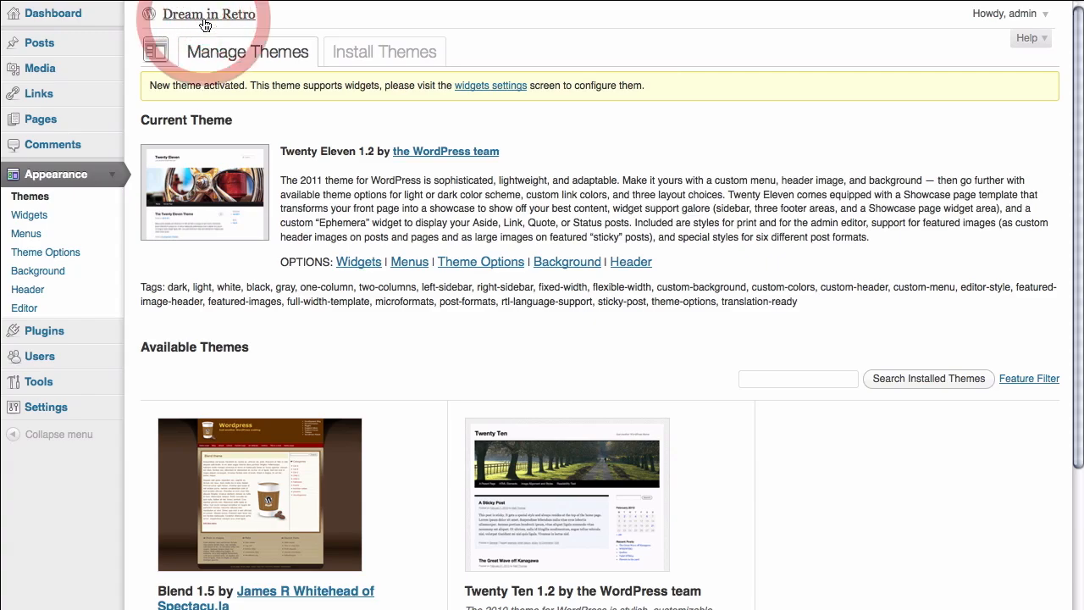
- Visit the Dream in Retro front page and review it restyled in Twenty Eleven with the pine cone header
{"action": "left_click", "coordinate": [208, 14]}
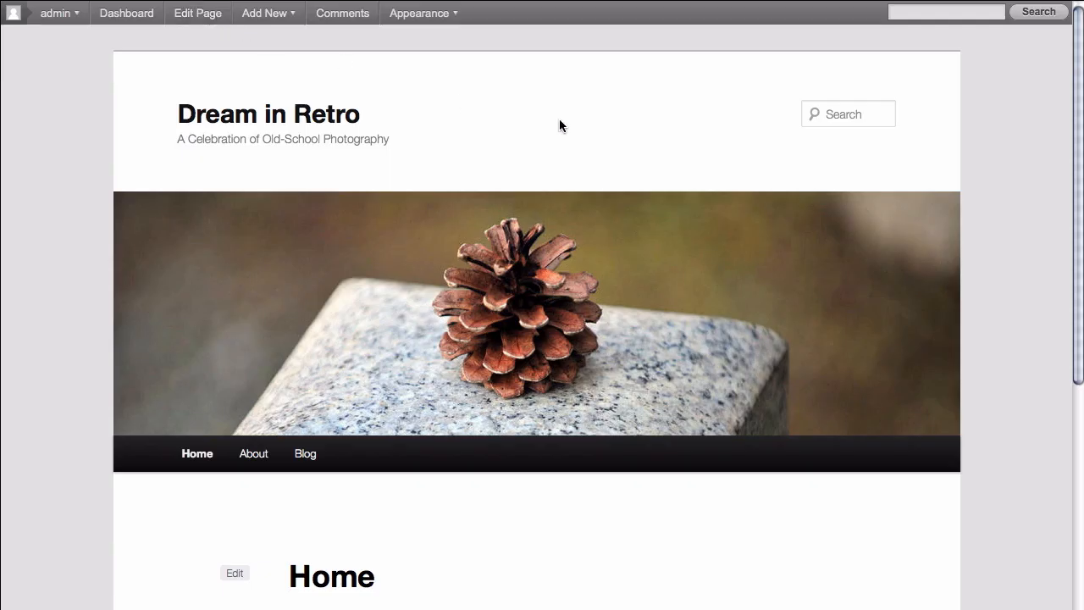
{"action": "scroll", "scroll_direction": "down", "scroll_amount": 3}
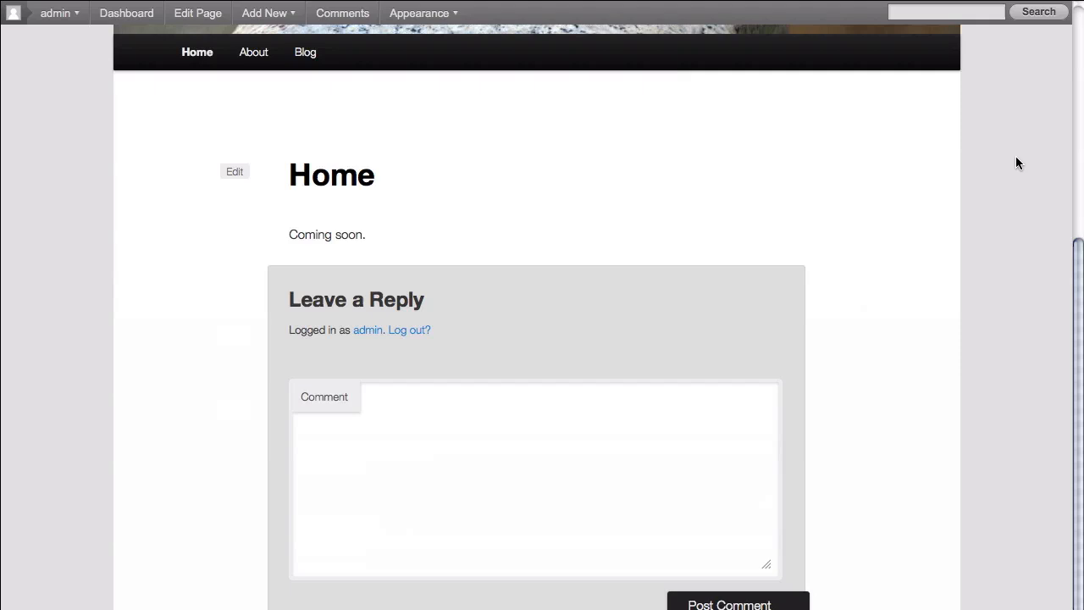
{"action": "scroll", "scroll_direction": "up", "scroll_amount": 3}
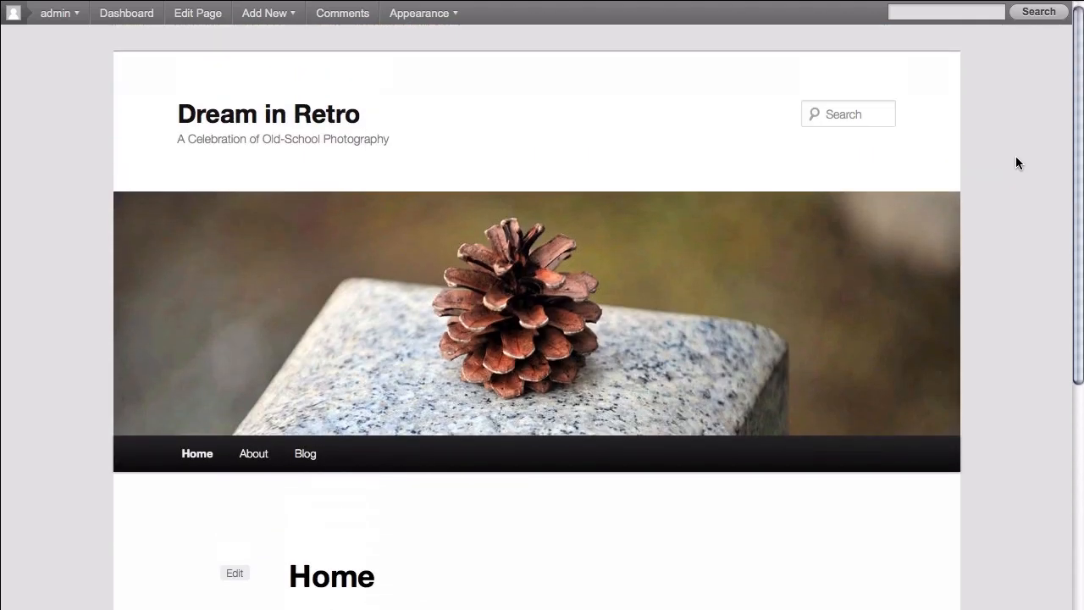